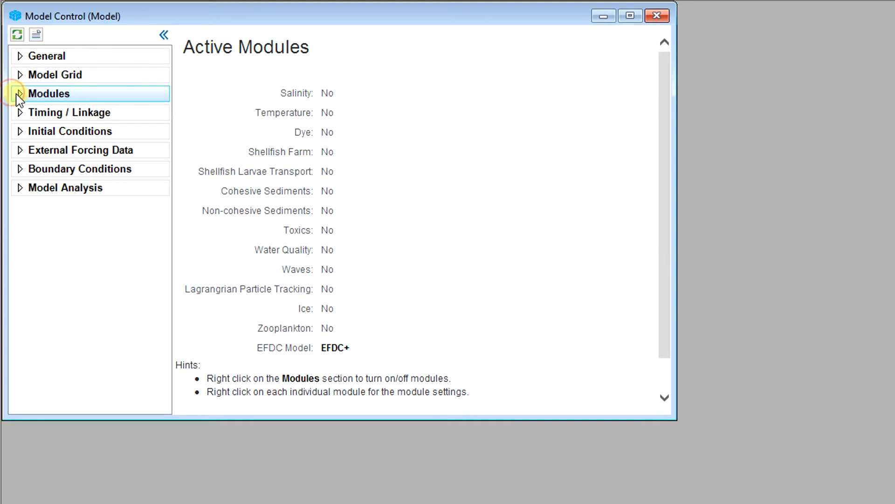
Step: Check Temperature and Water Quality in the EFDC Modules list and apply
left_click(21, 94)
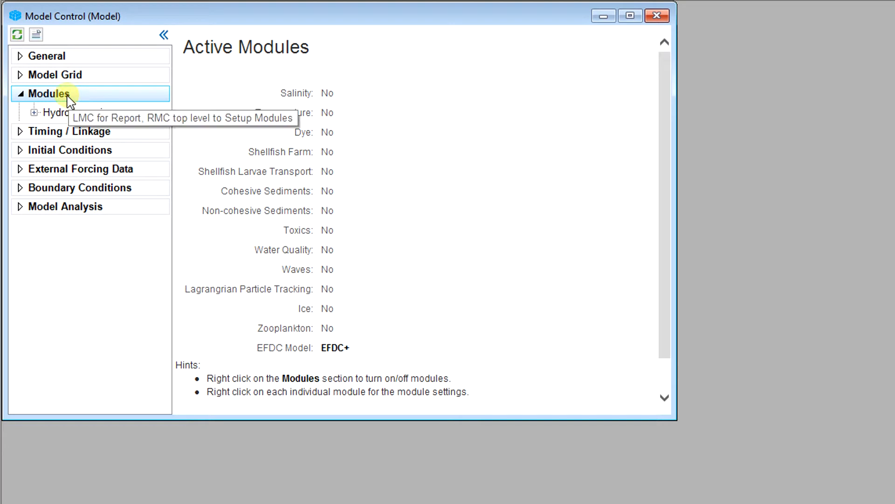
right_click(44, 93)
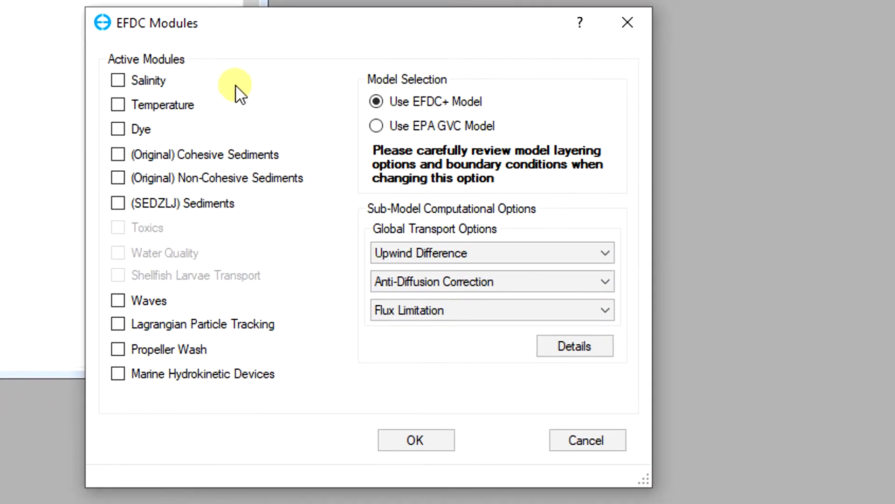
left_click(118, 105)
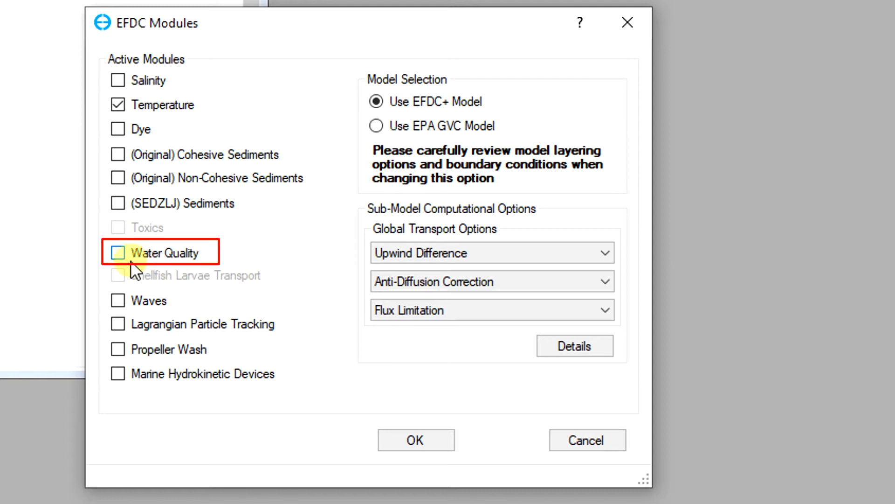
left_click(118, 253)
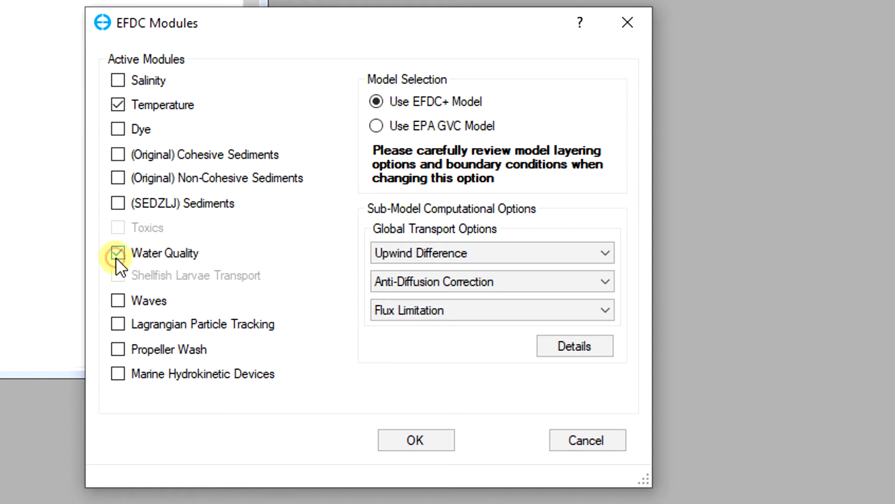
left_click(117, 253)
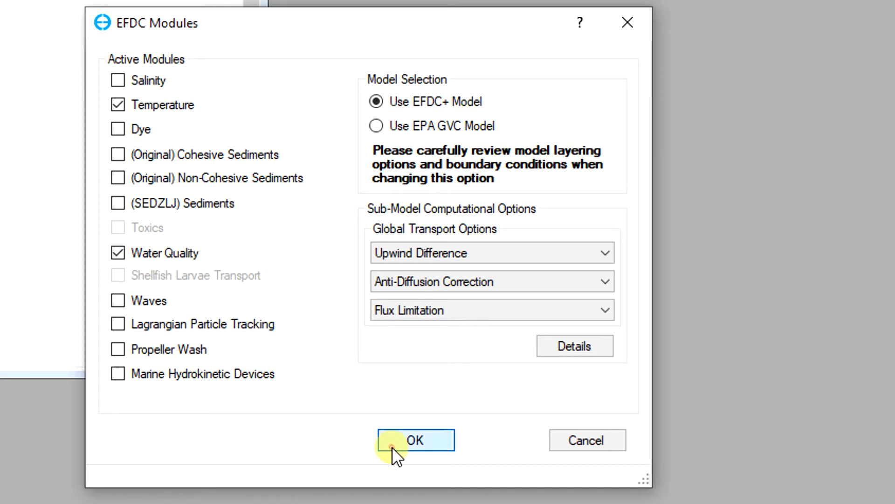
left_click(415, 439)
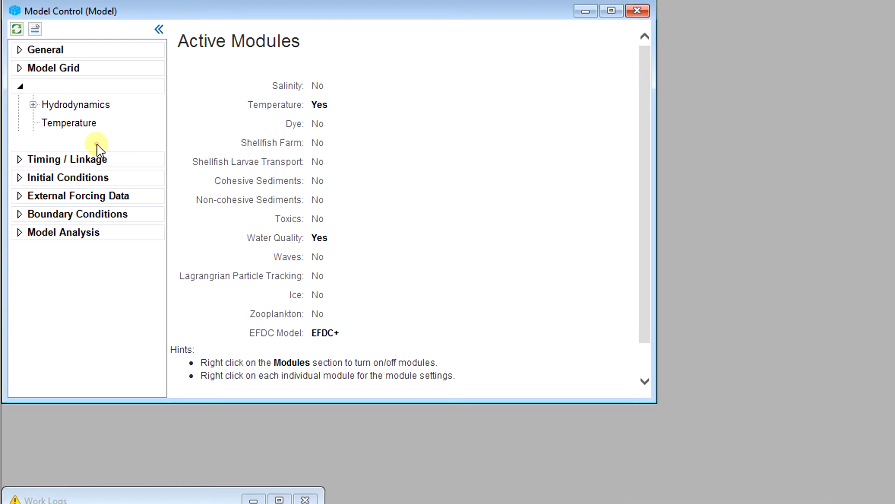
Step: Open the Water Quality settings and review the Biota, Boundary Conditions and Sediment Fluxes pages
right_click(68, 141)
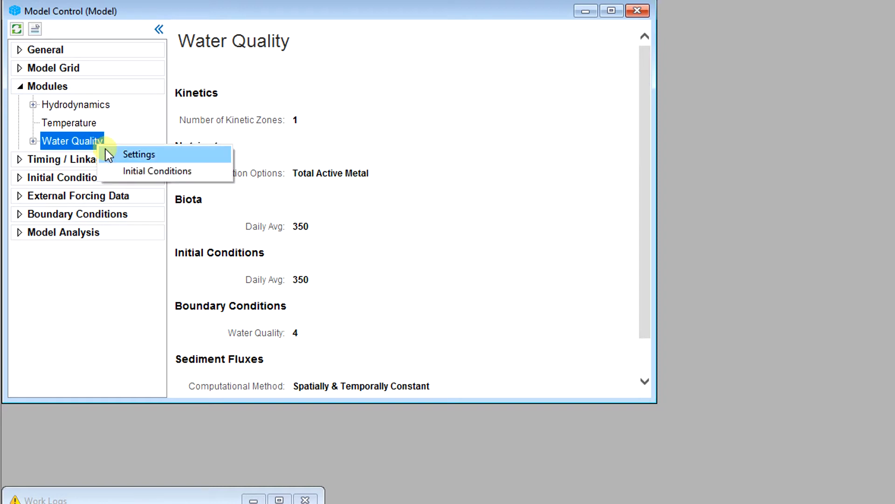
left_click(139, 154)
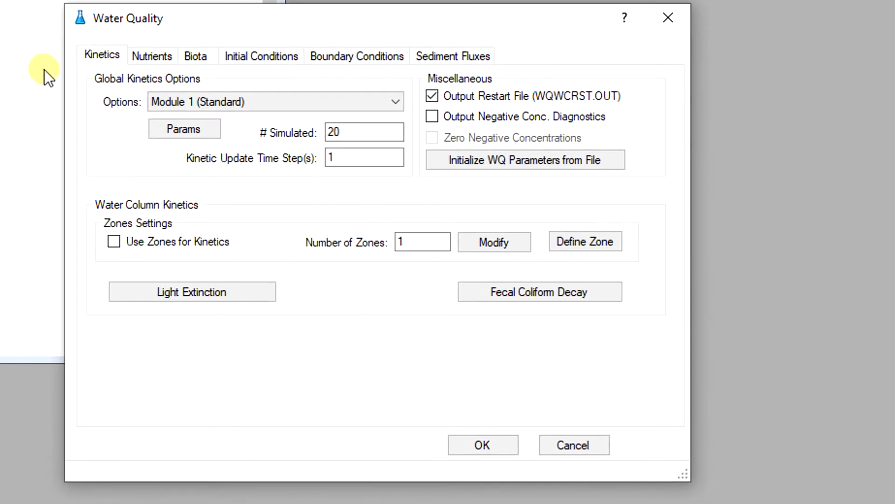
mouse_move(84, 83)
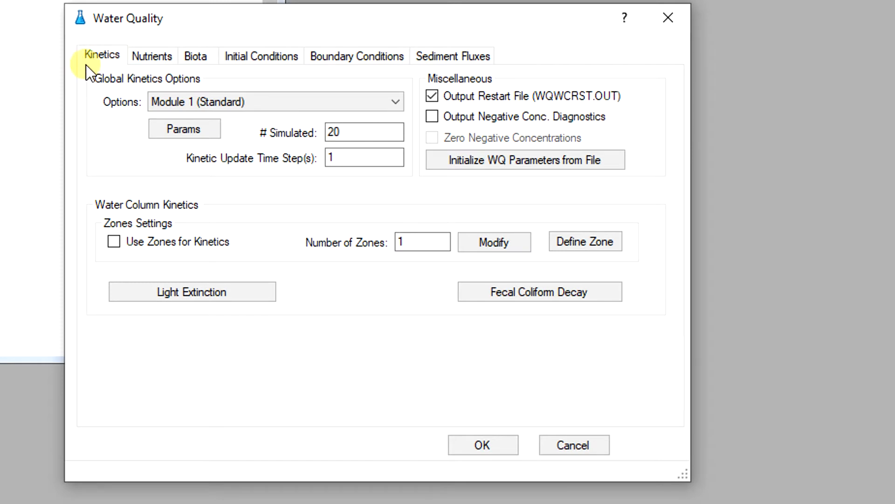
left_click(196, 56)
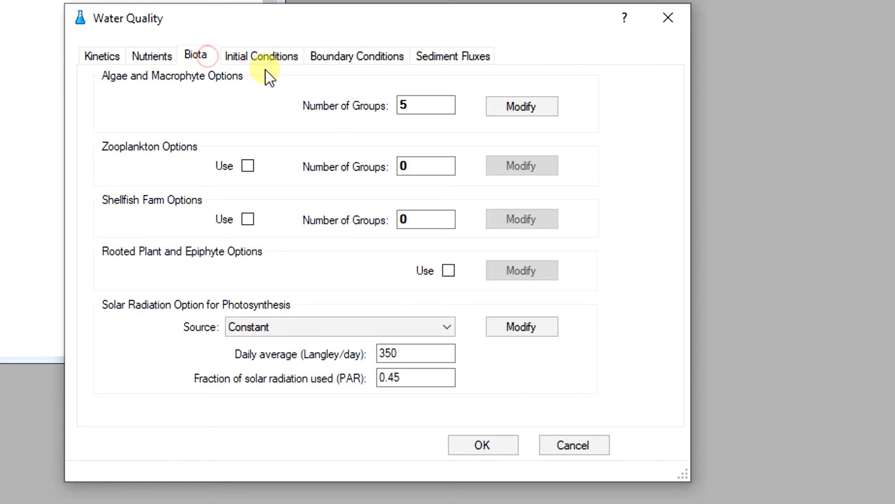
left_click(358, 56)
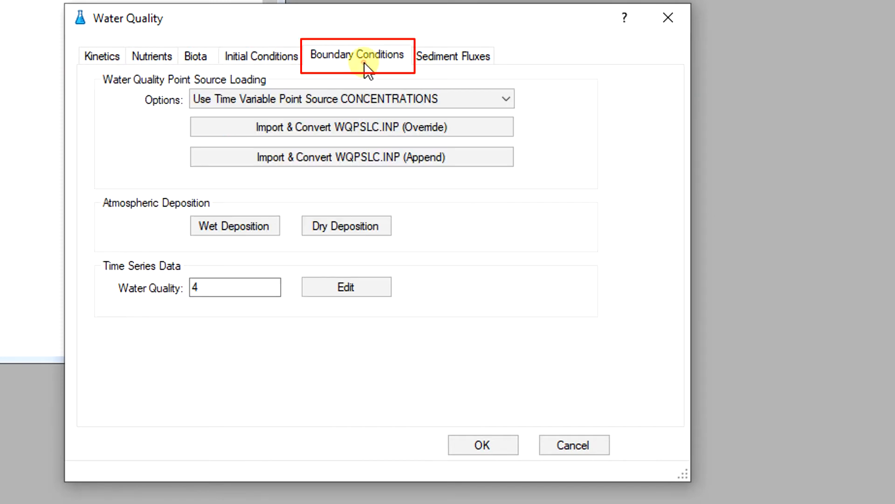
left_click(456, 56)
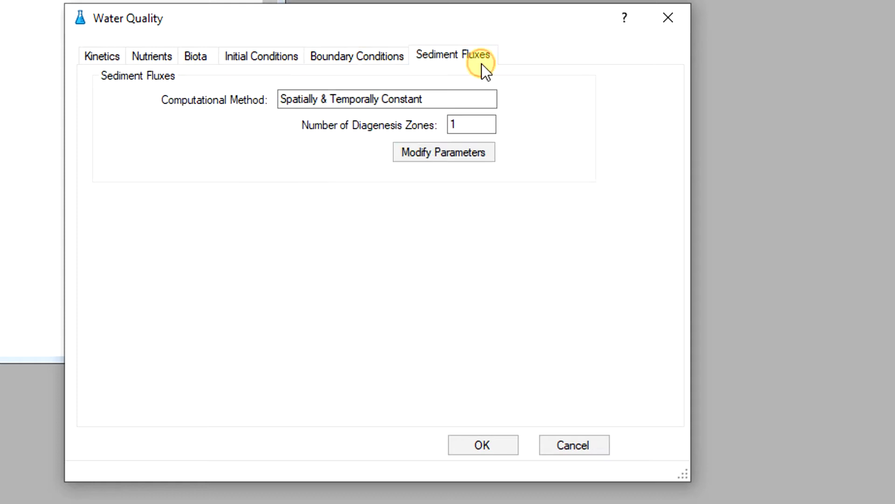
mouse_move(92, 92)
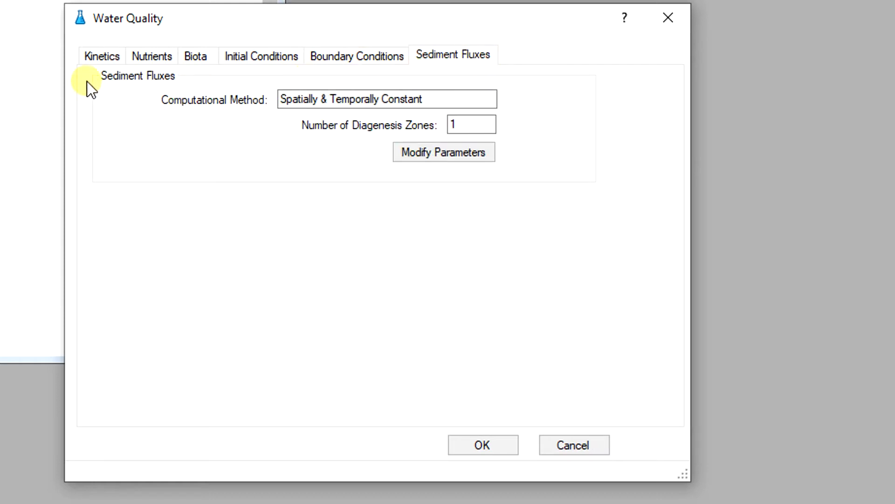
Step: On the Kinetics page, choose Module 1 (Standard) as the kinetics option
left_click(102, 55)
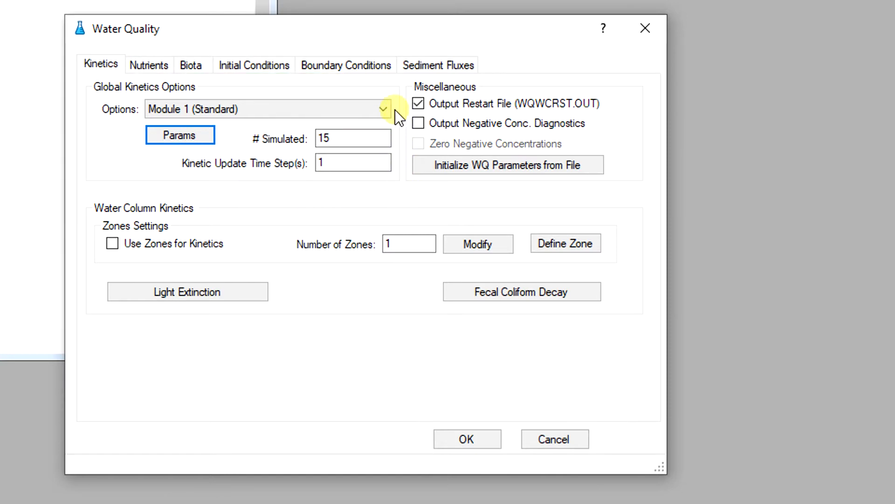
left_click(383, 108)
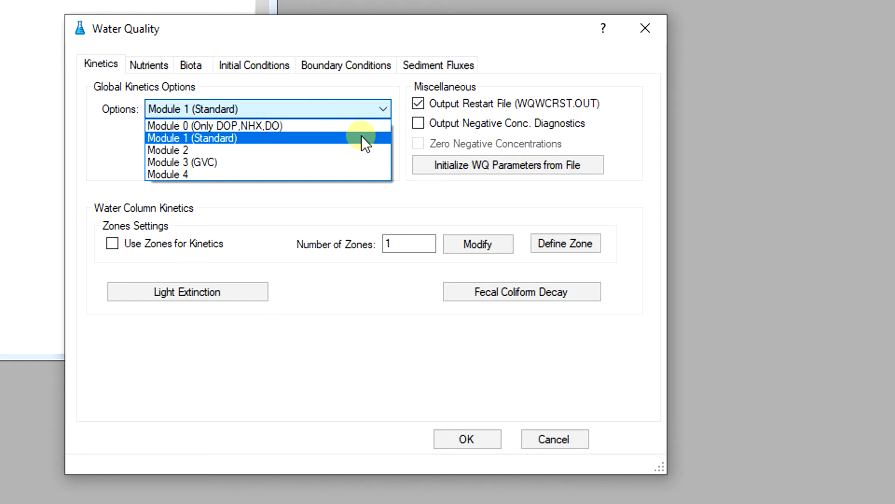
left_click(192, 139)
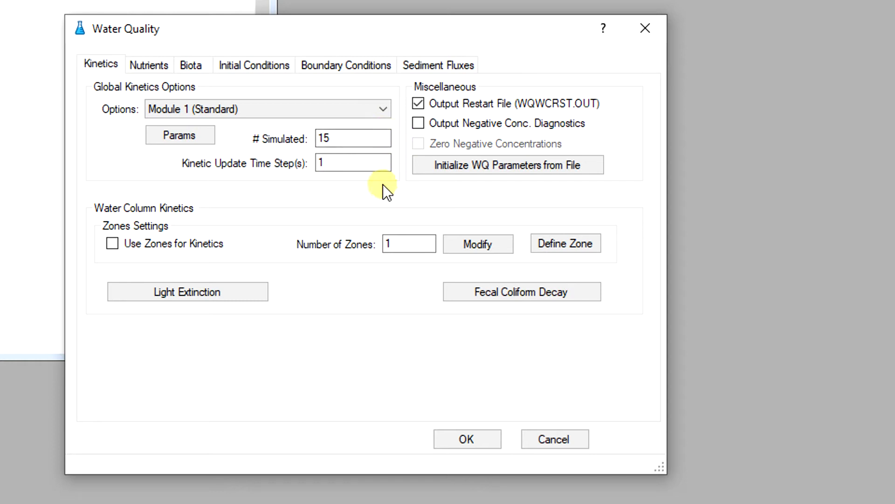
mouse_move(156, 181)
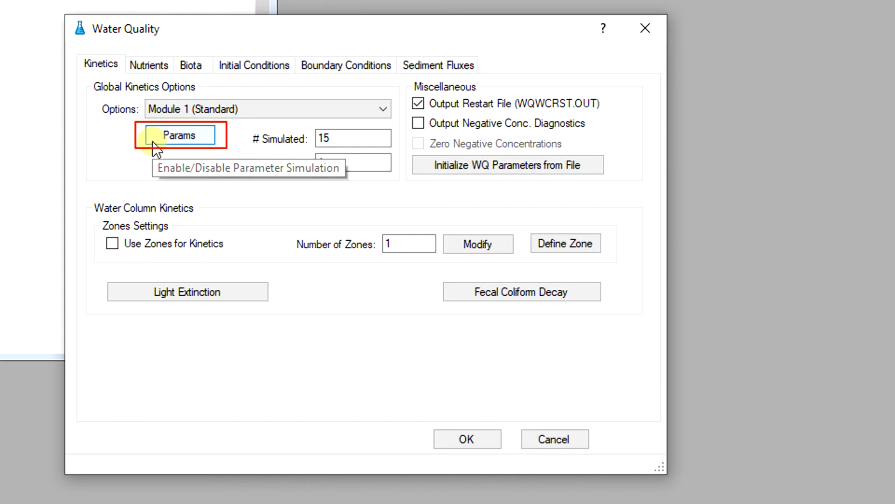
Step: Open the Kinetics Computation Option table of 21 active and inactive constituents
left_click(181, 135)
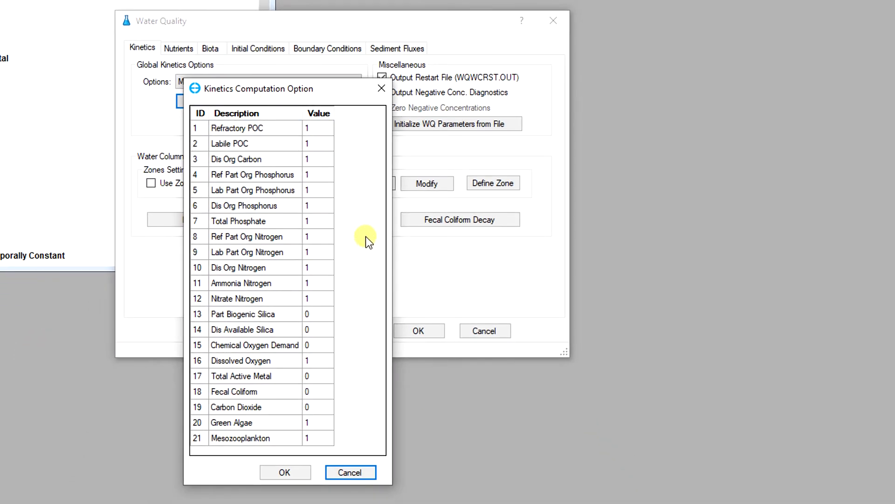
mouse_move(359, 412)
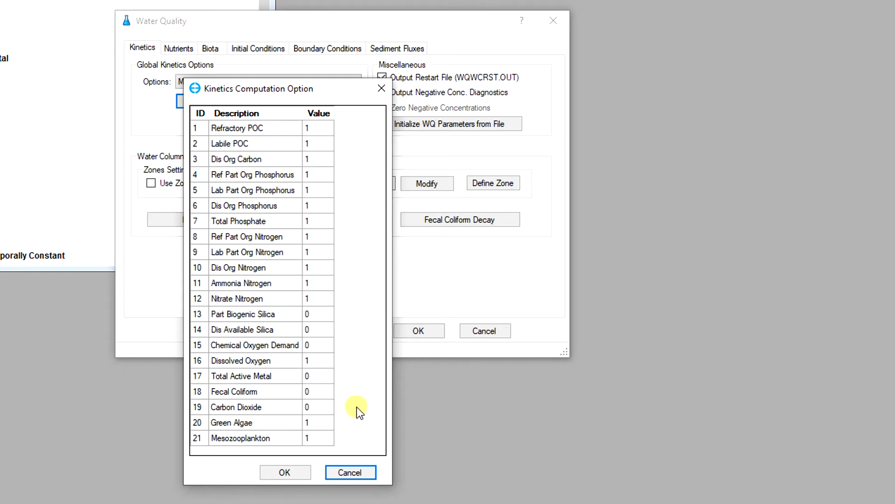
mouse_move(357, 422)
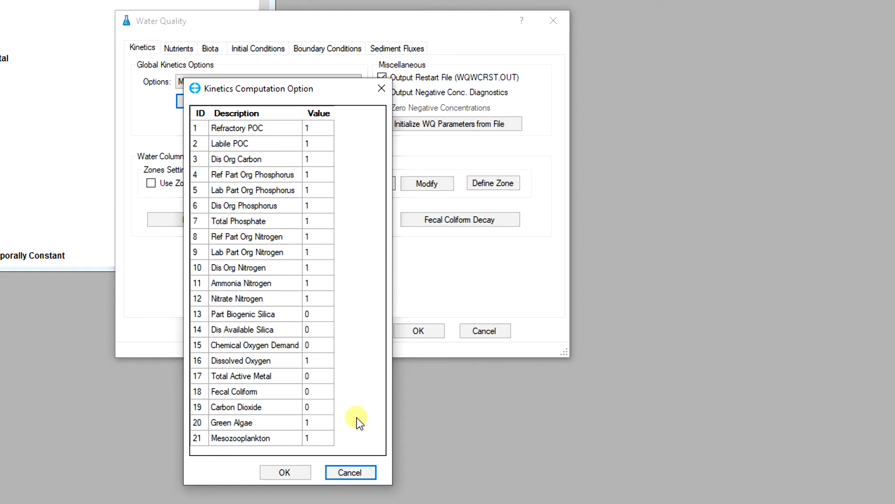
mouse_move(317, 463)
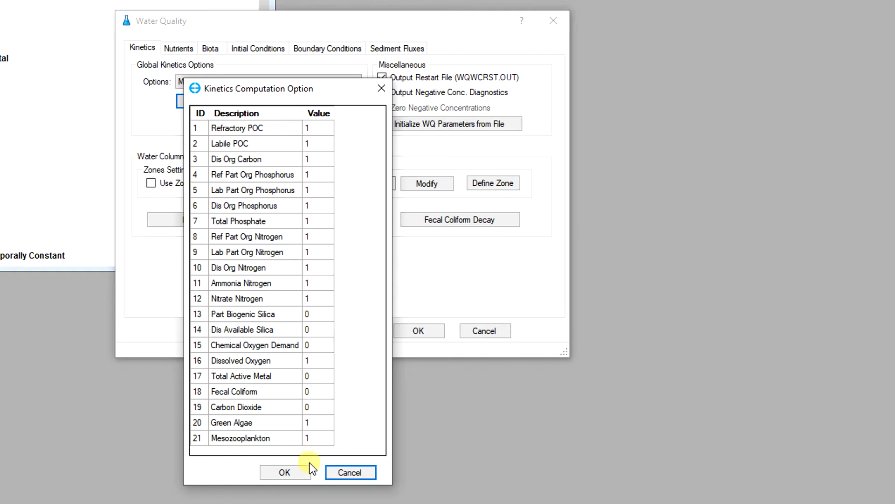
Step: Close the constituent table, then start loading WQ parameters from file and cancel
left_click(284, 472)
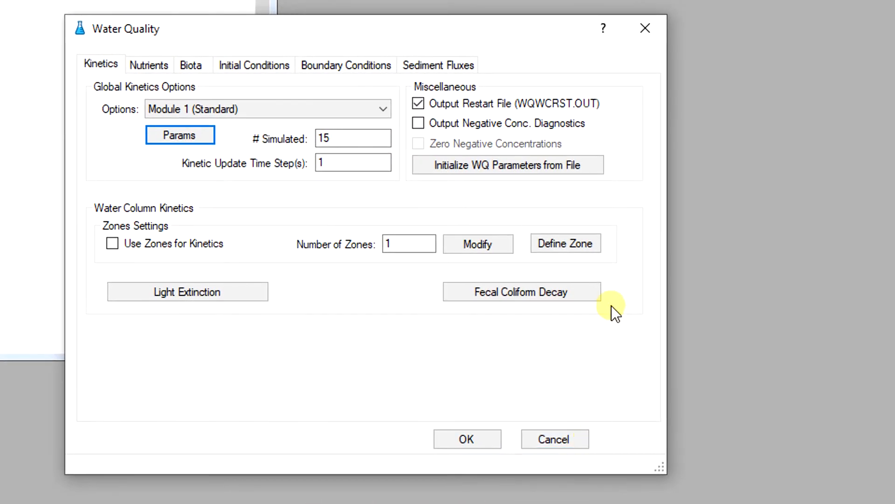
mouse_move(637, 168)
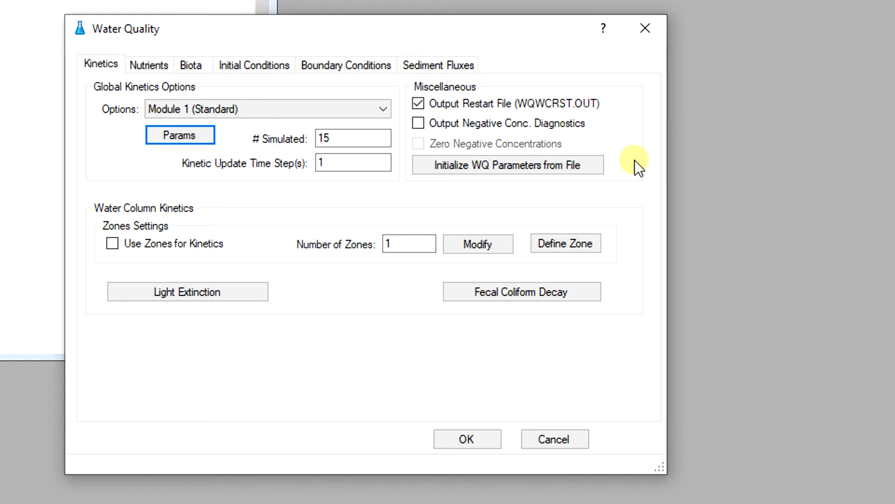
mouse_move(413, 190)
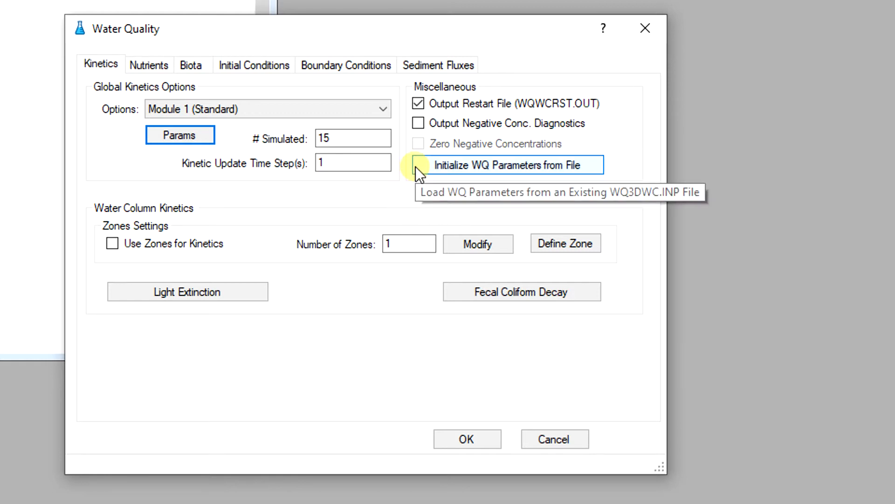
left_click(507, 164)
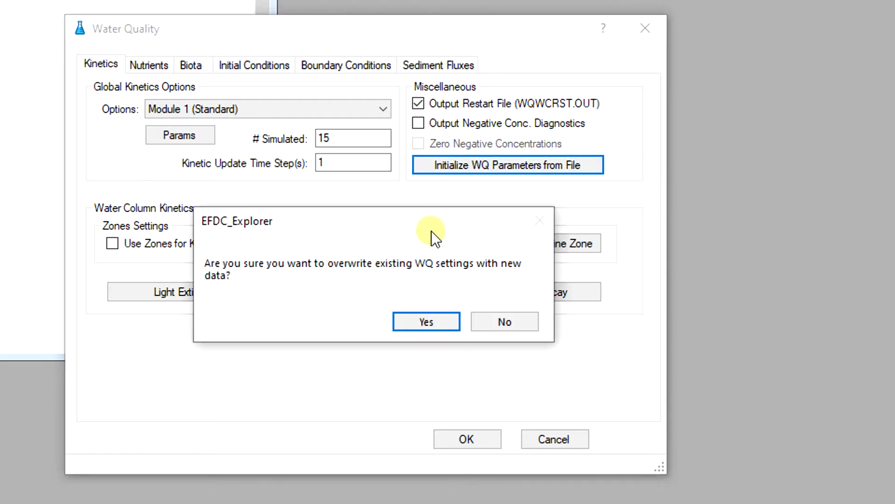
left_click(426, 321)
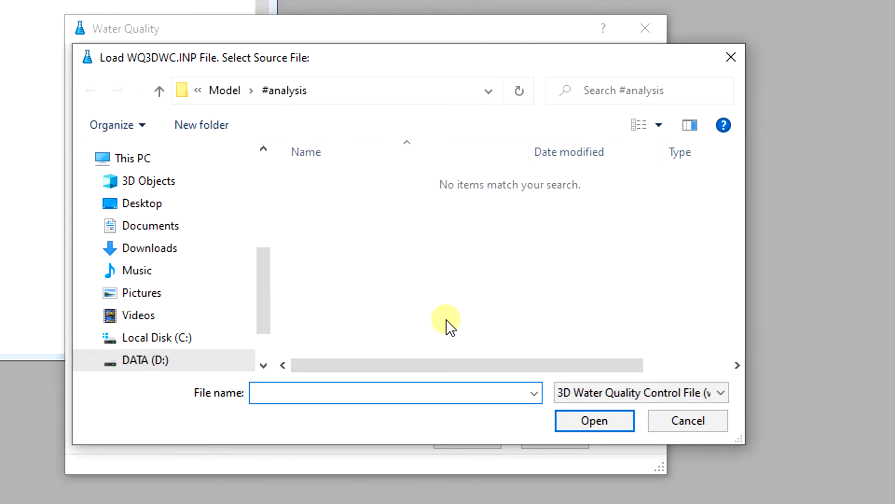
mouse_move(689, 421)
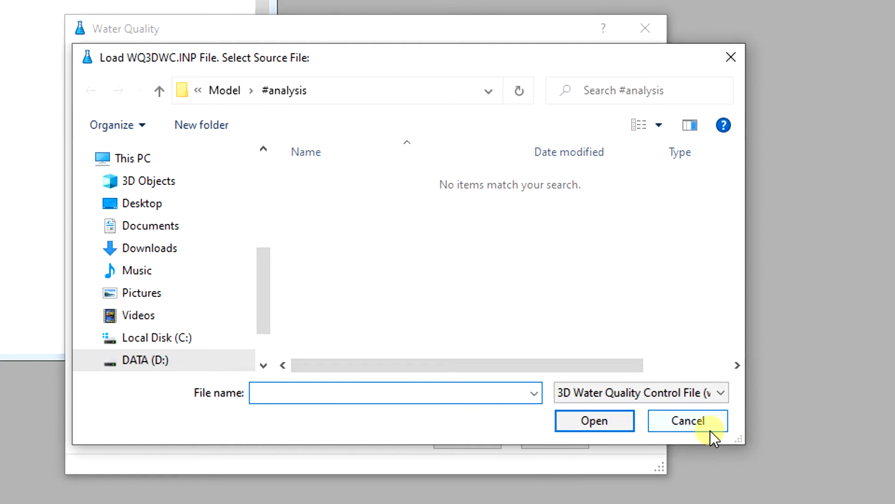
left_click(688, 421)
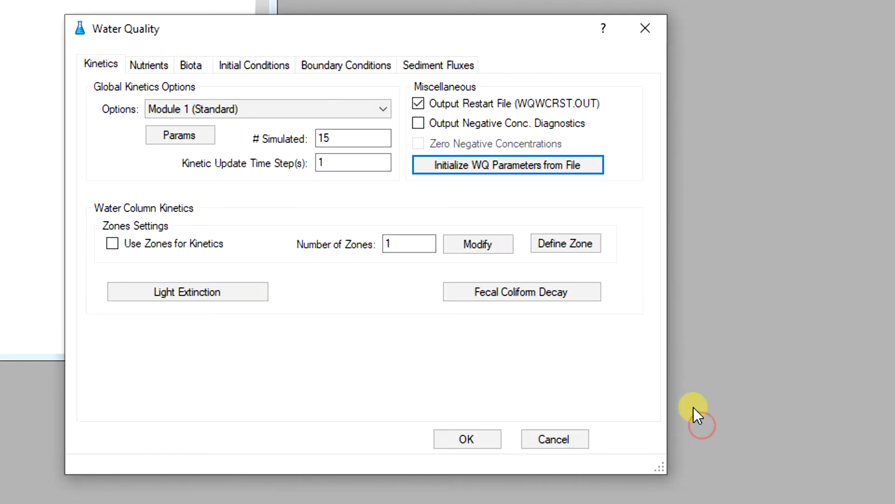
mouse_move(209, 188)
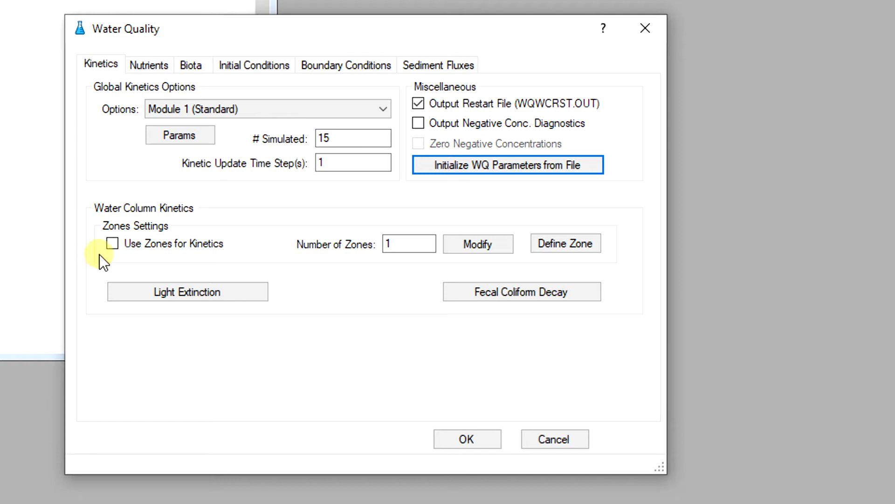
mouse_move(112, 248)
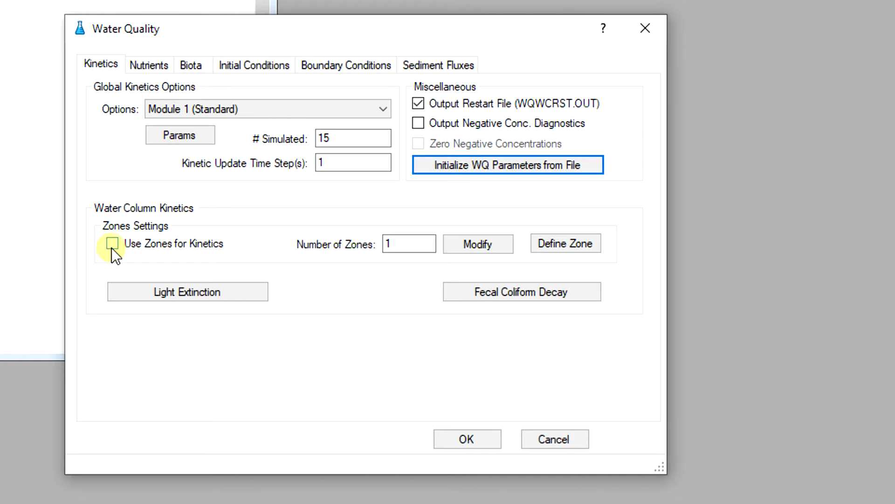
Step: Enable Use Zones for Kinetics for the water column
left_click(112, 244)
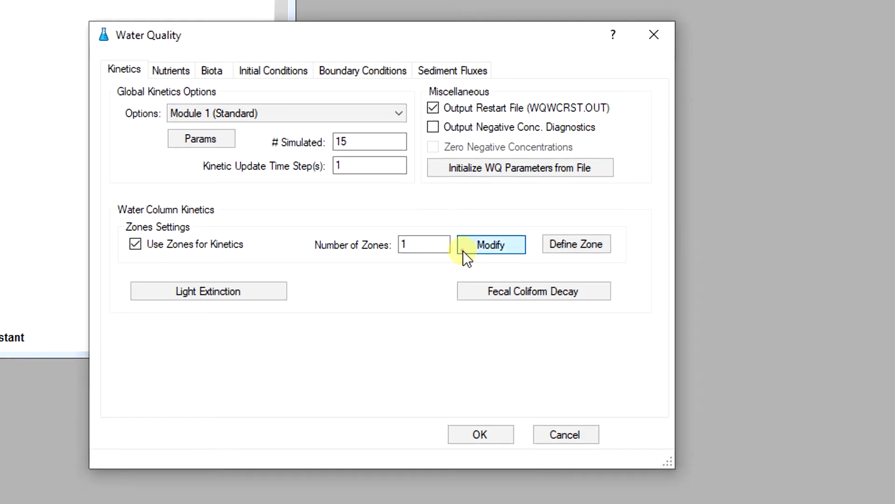
left_click(491, 244)
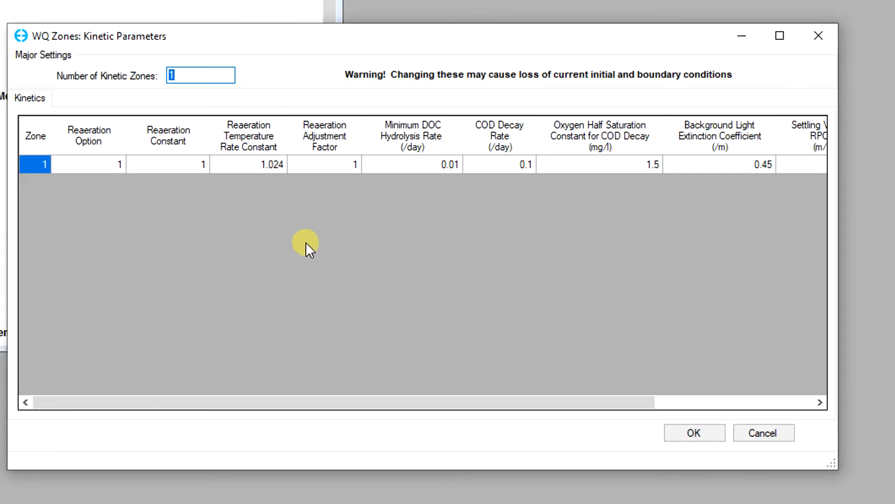
mouse_move(230, 237)
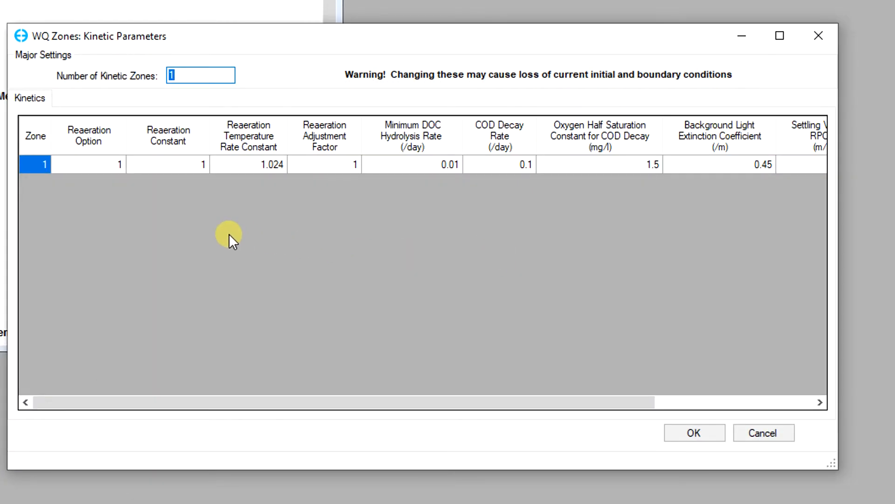
mouse_move(260, 79)
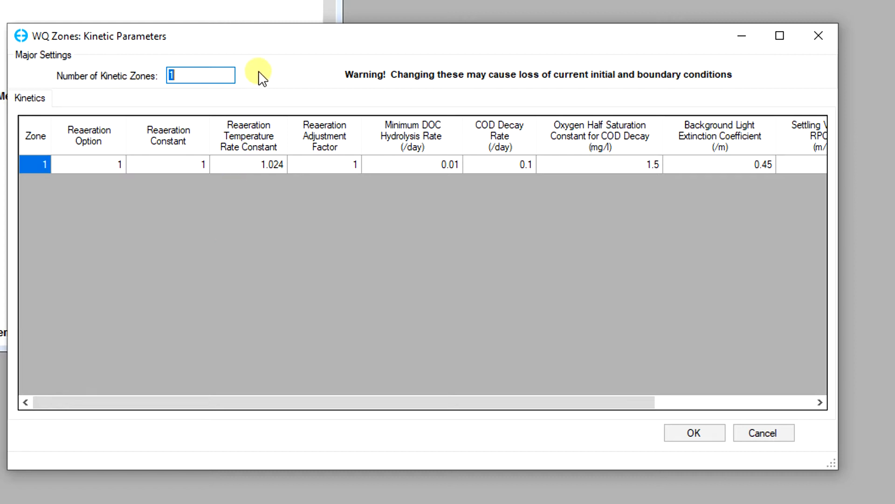
left_click(201, 75)
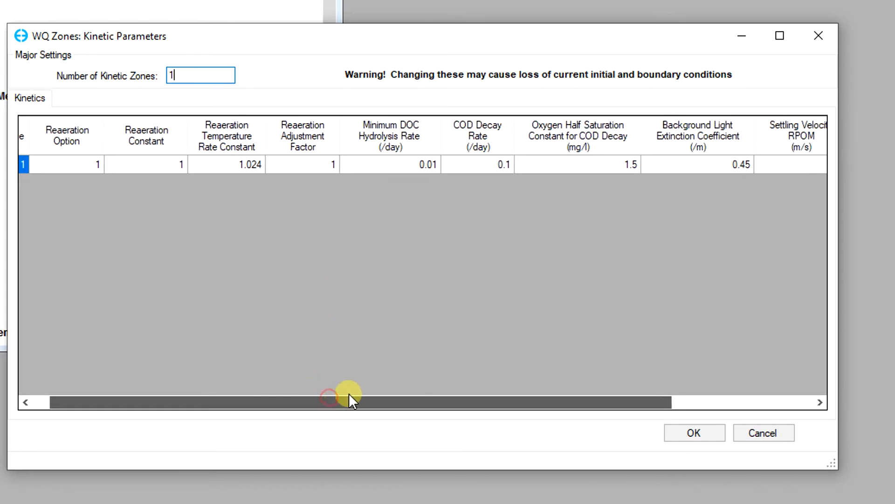
left_click_drag(349, 402, 443, 402)
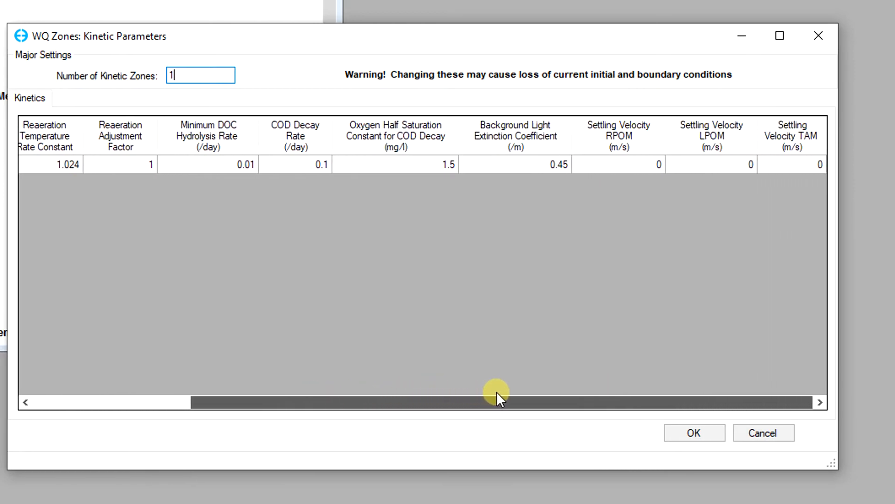
mouse_move(580, 318)
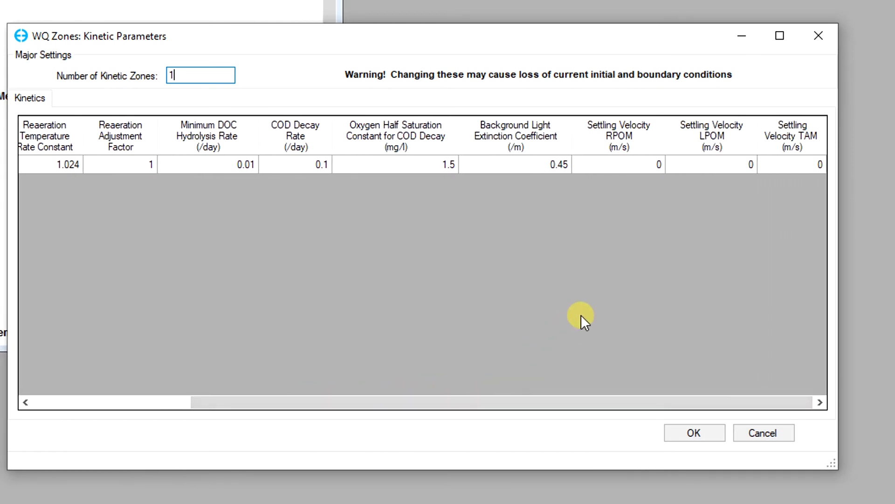
left_click(694, 432)
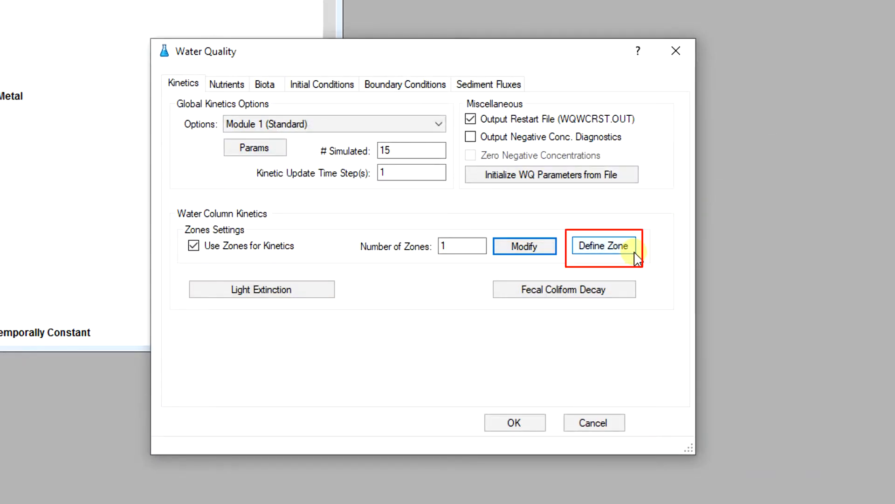
left_click(604, 246)
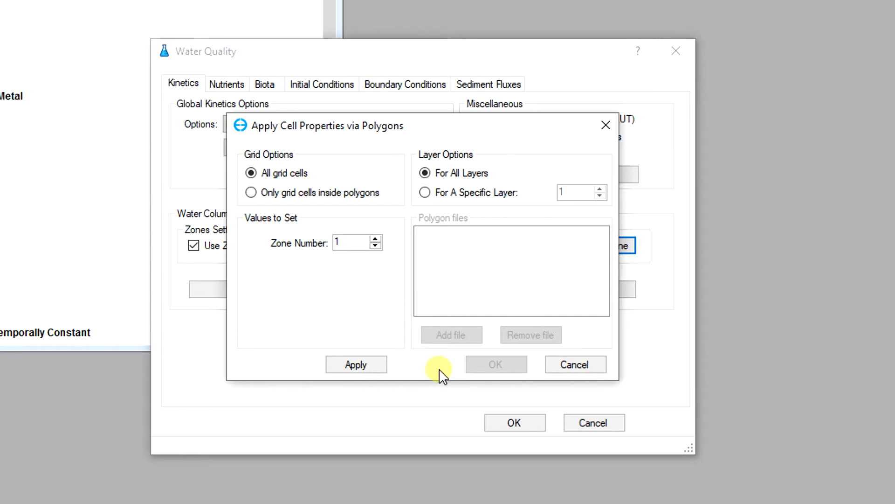
left_click(575, 364)
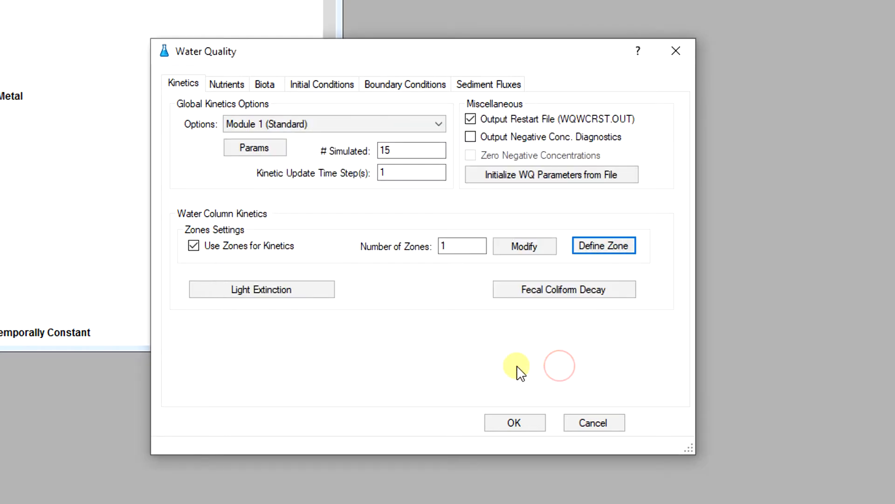
left_click(564, 289)
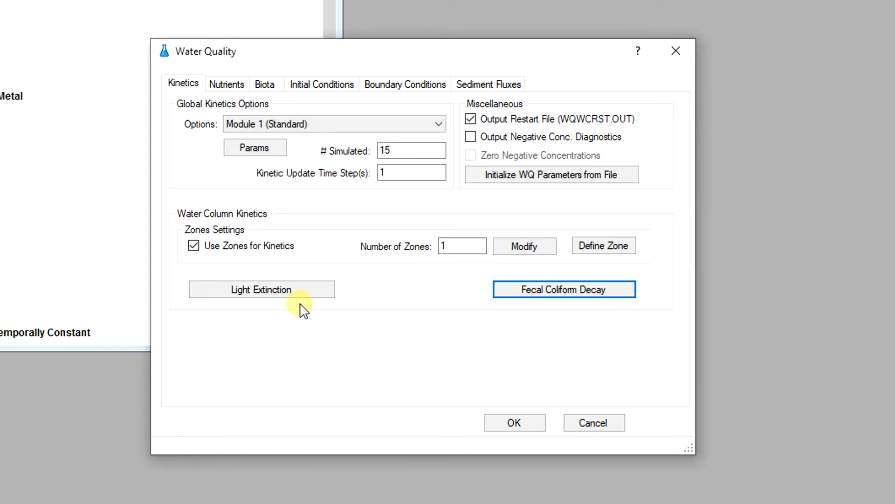
left_click(262, 289)
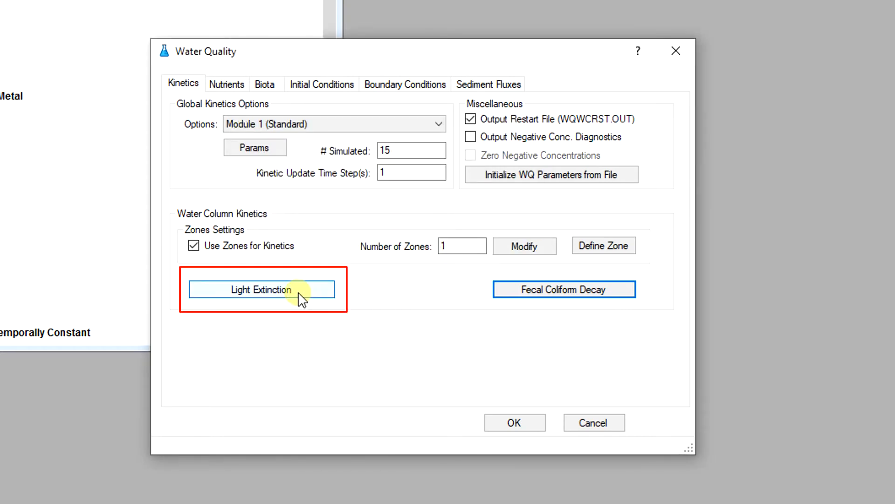
left_click(262, 289)
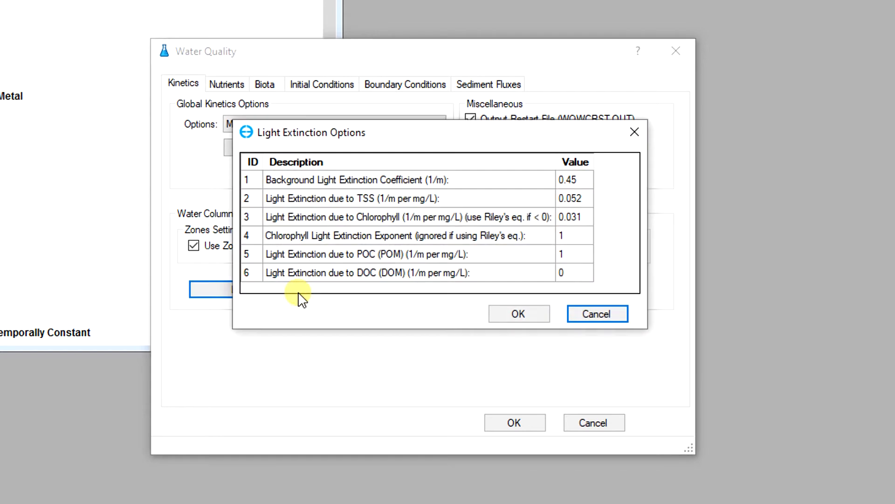
left_click(519, 313)
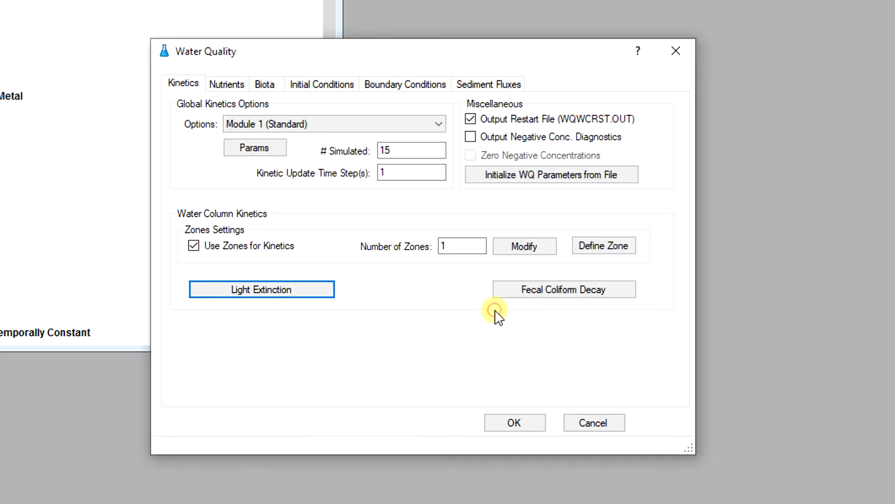
left_click(226, 84)
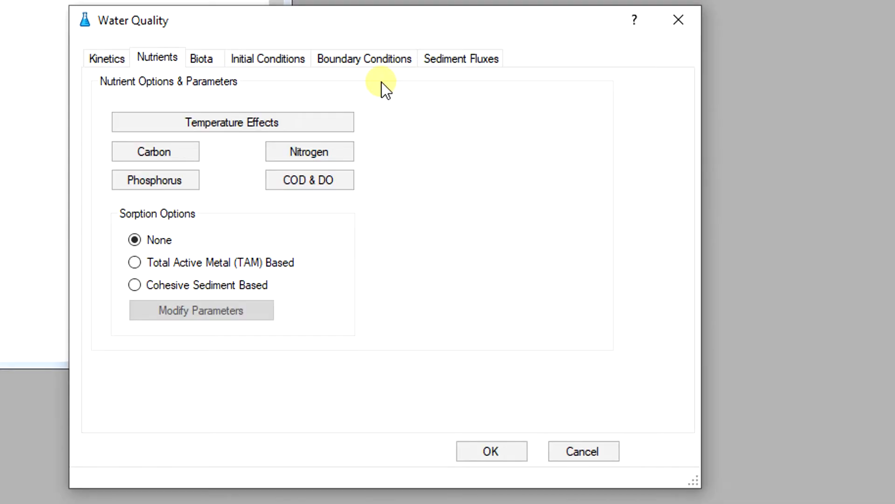
mouse_move(375, 167)
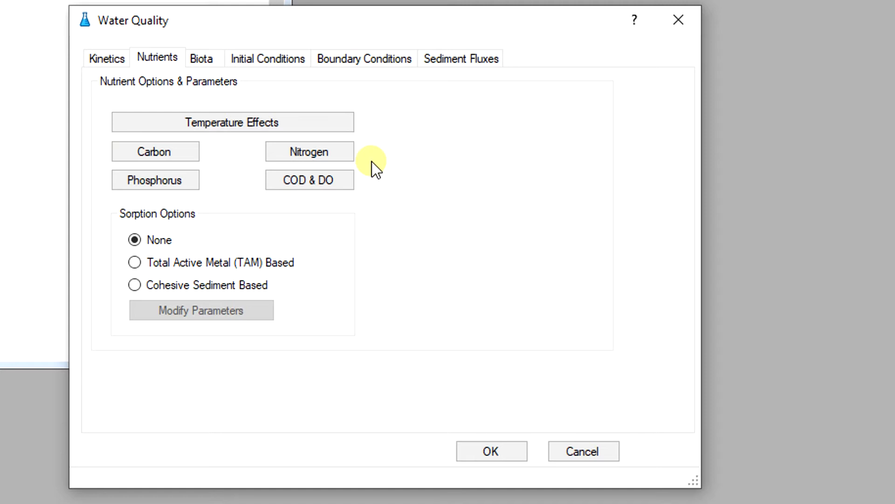
Step: Set Maximum Nitrification Rate to 0.07 in the Nitrogen parameters table and save
left_click(310, 151)
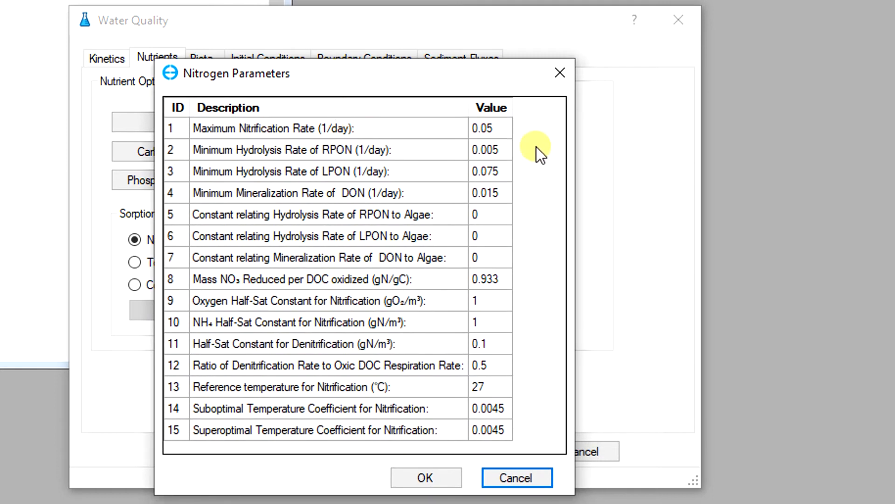
left_click(488, 129)
type("0.07")
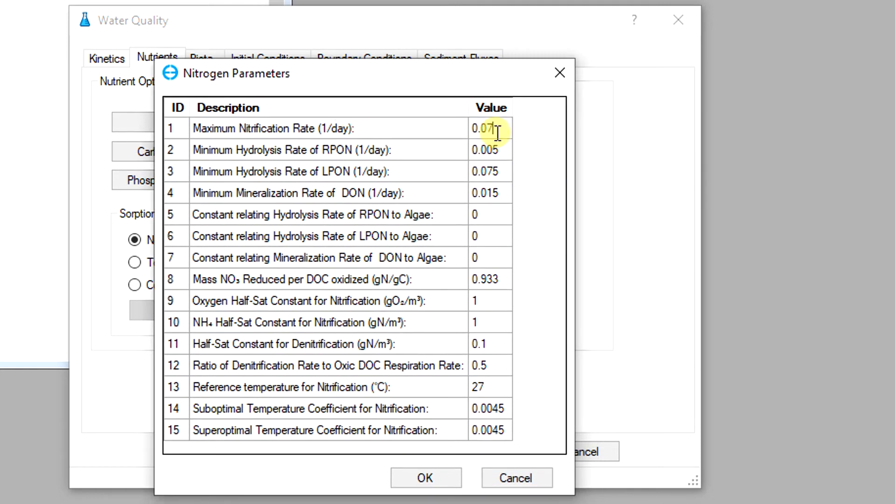
left_click(490, 149)
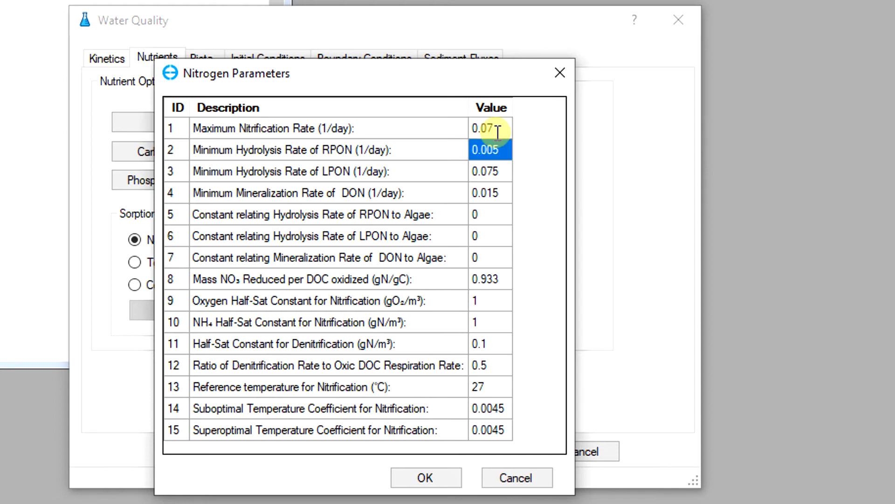
left_click(491, 193)
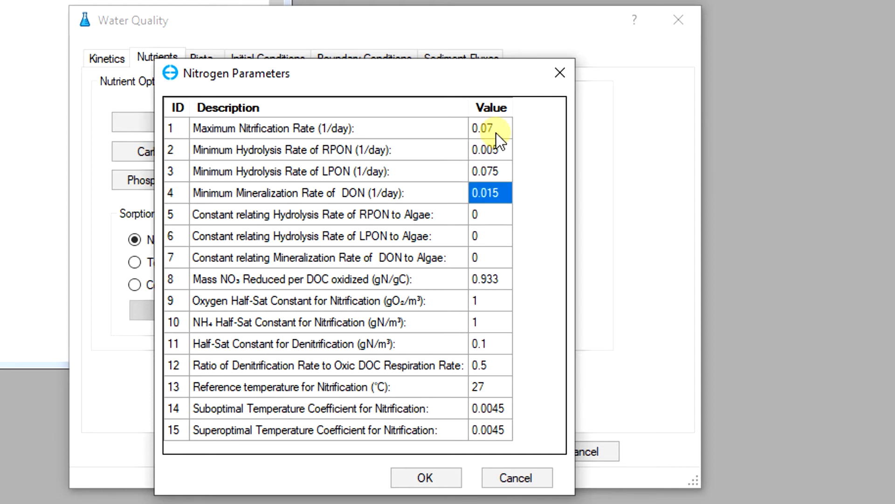
left_click(487, 279)
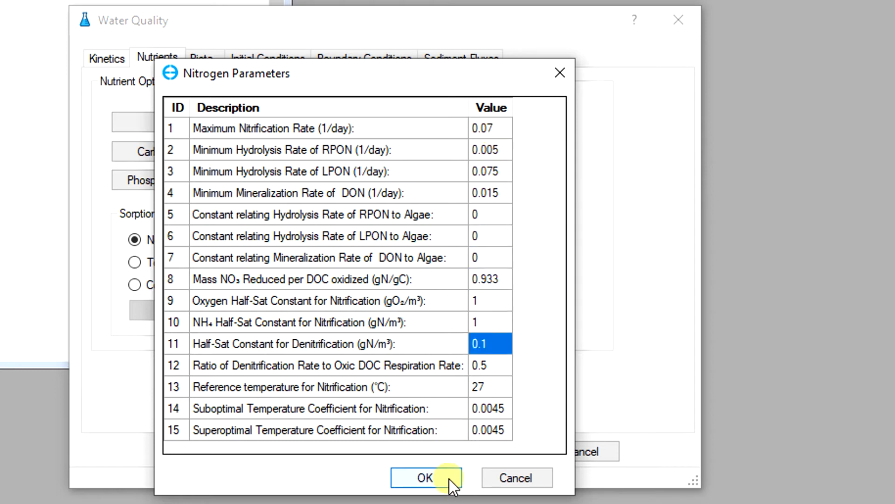
left_click(426, 477)
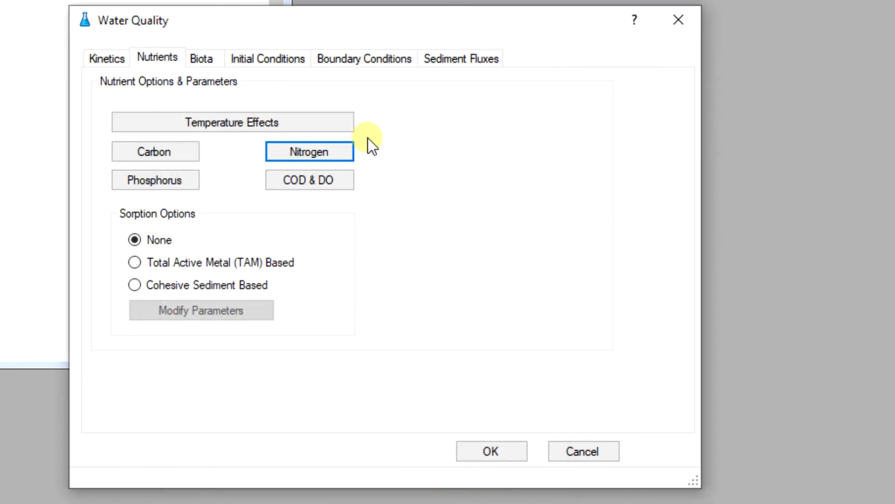
mouse_move(377, 125)
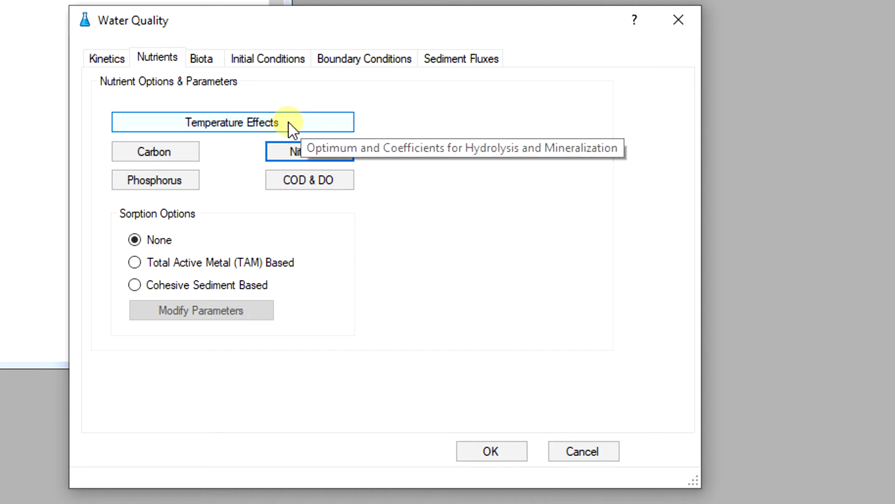
left_click(232, 123)
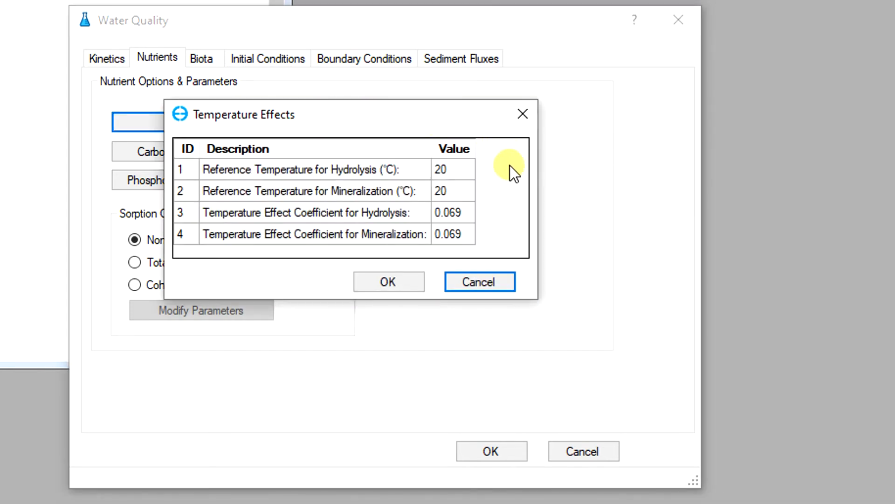
mouse_move(448, 263)
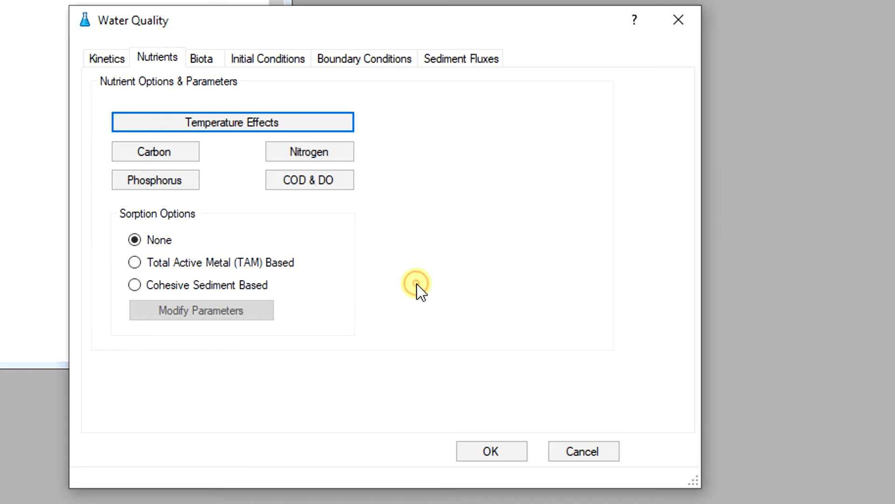
mouse_move(339, 242)
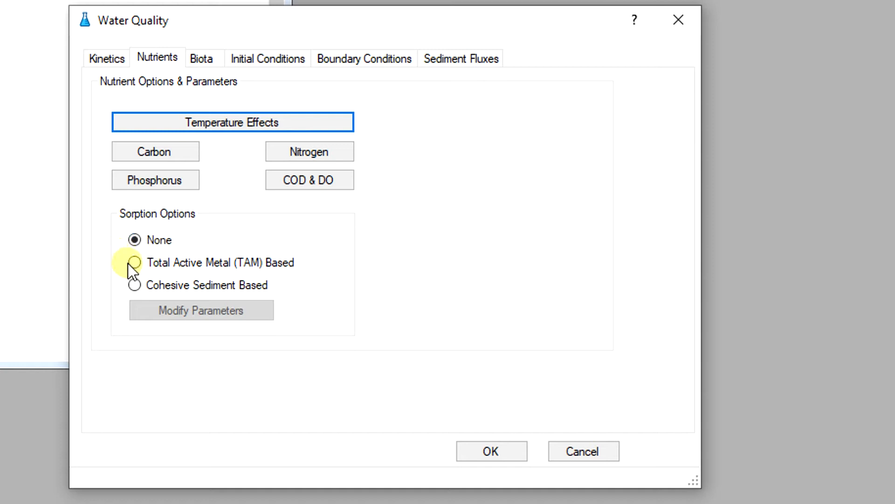
Step: Select Cohesive Sediment Based sorption and open its parameters for editing
left_click(135, 263)
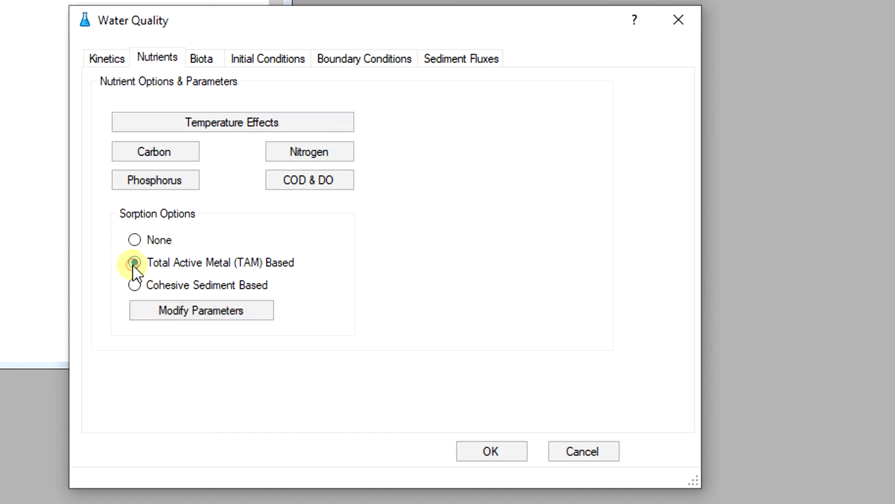
left_click(134, 286)
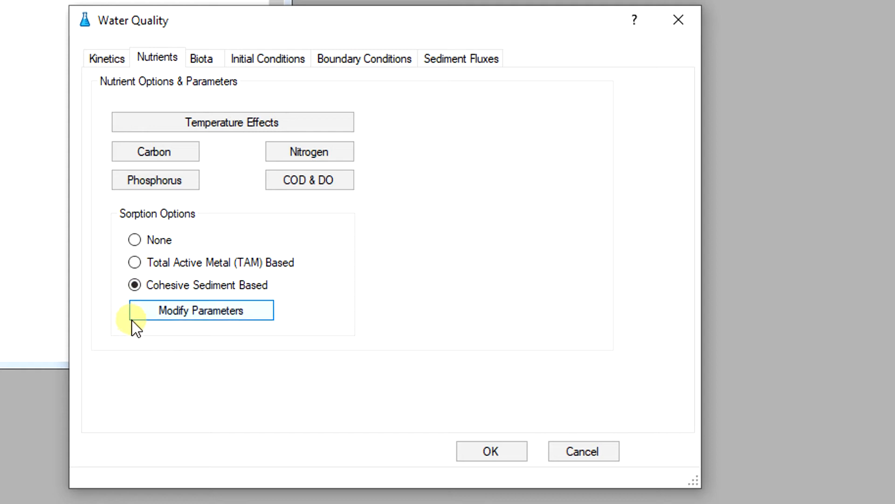
left_click(200, 310)
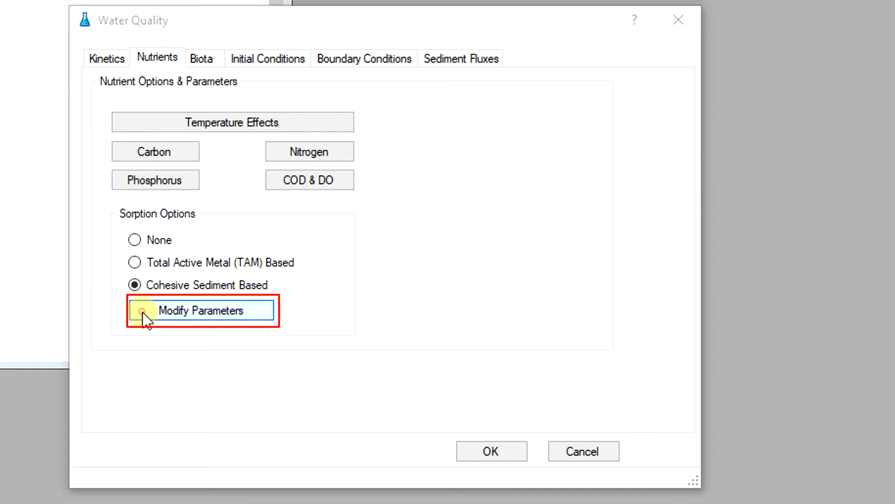
left_click(202, 310)
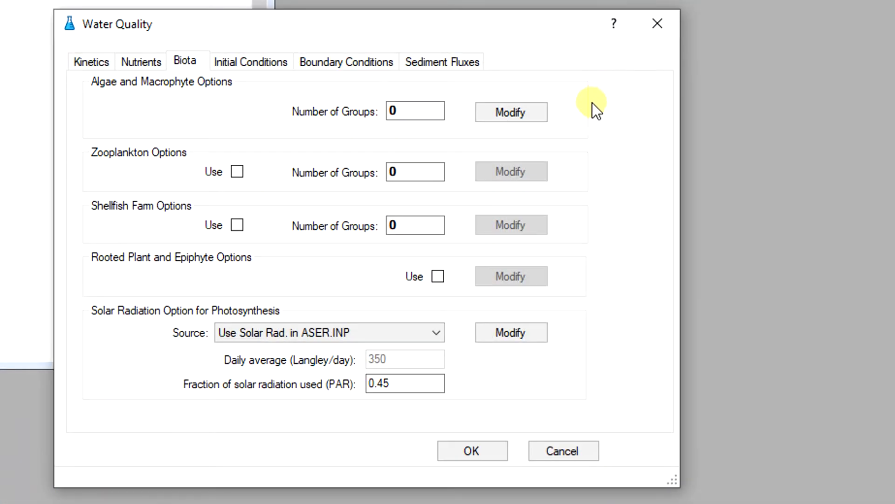
mouse_move(570, 118)
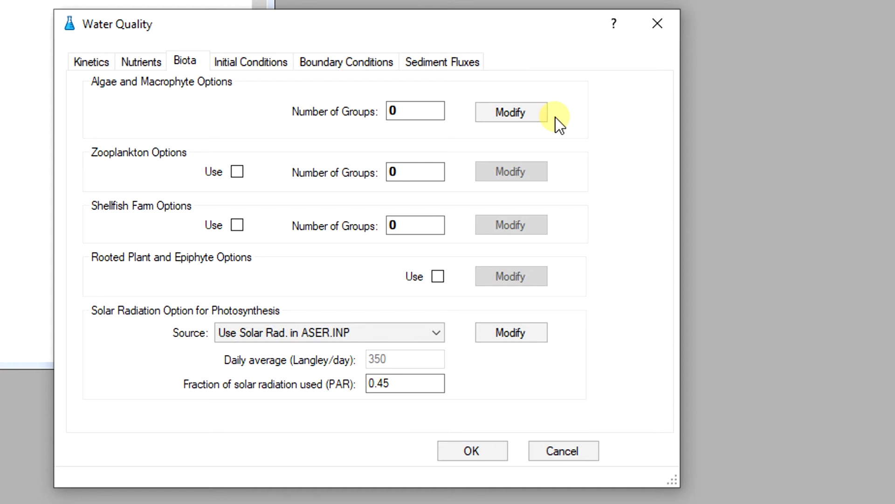
mouse_move(554, 123)
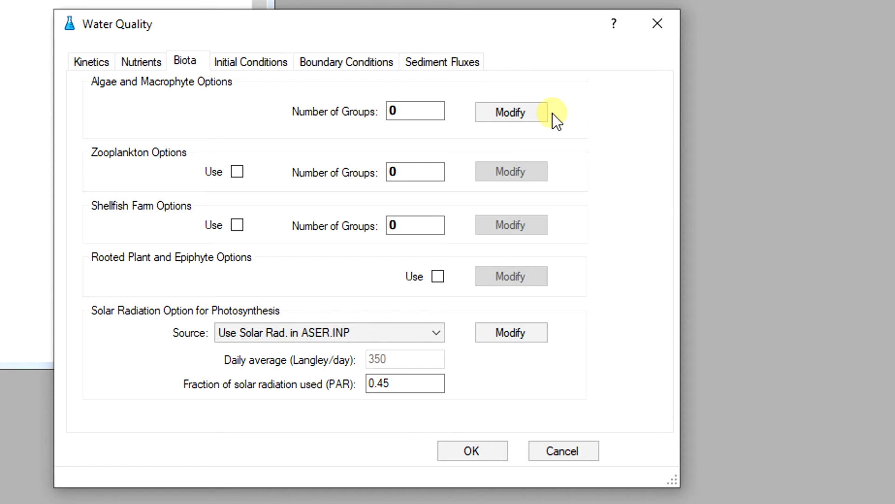
Step: Add algae group Algae 1, review Basal Metabolism and Predation parameters, and accept
left_click(511, 112)
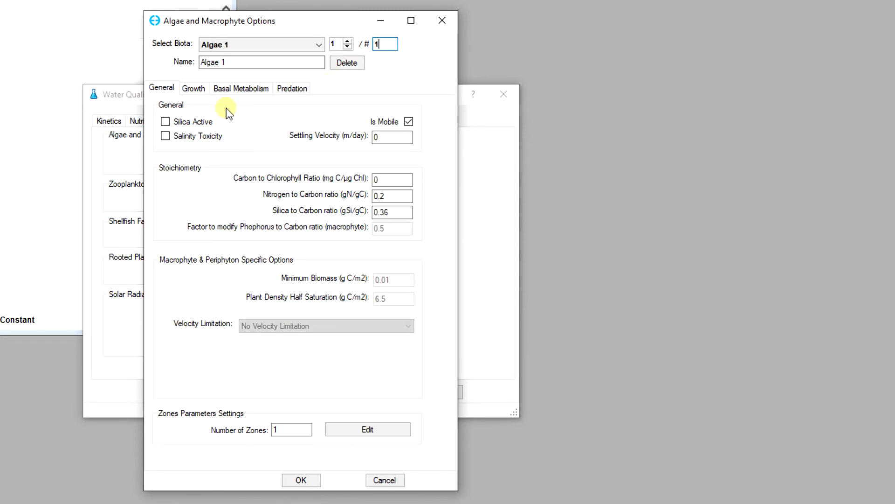
mouse_move(209, 109)
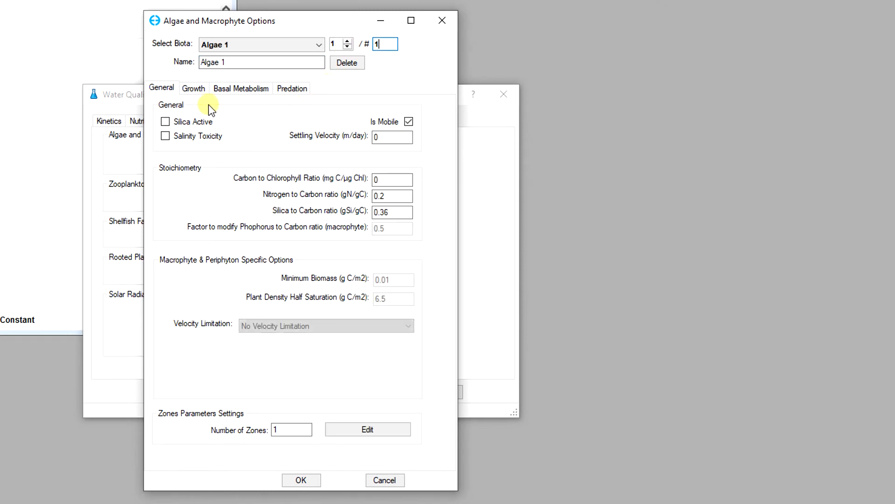
left_click(240, 88)
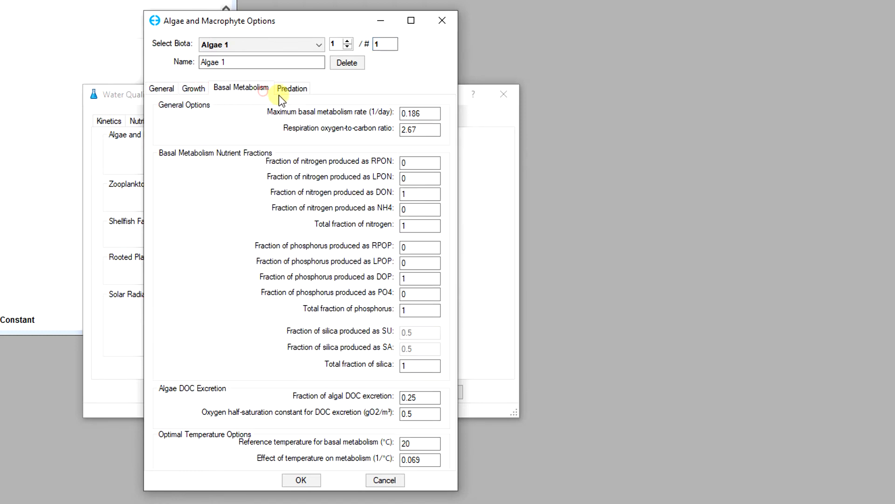
left_click(291, 88)
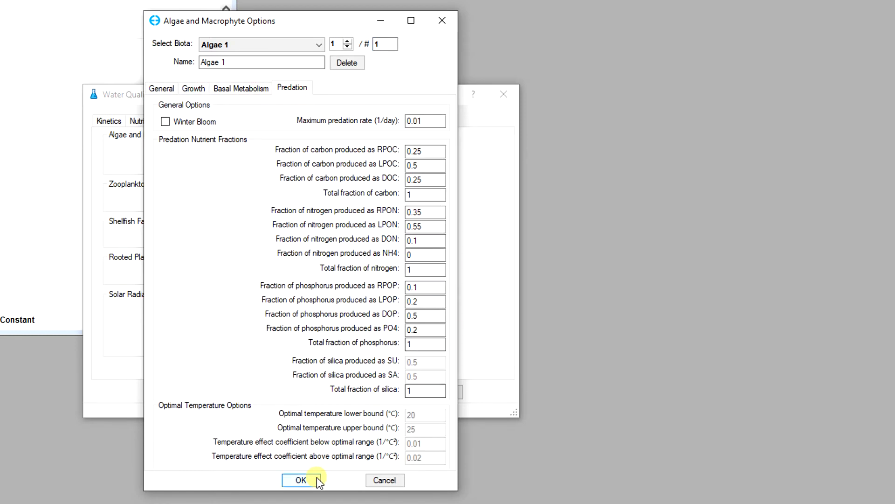
left_click(300, 480)
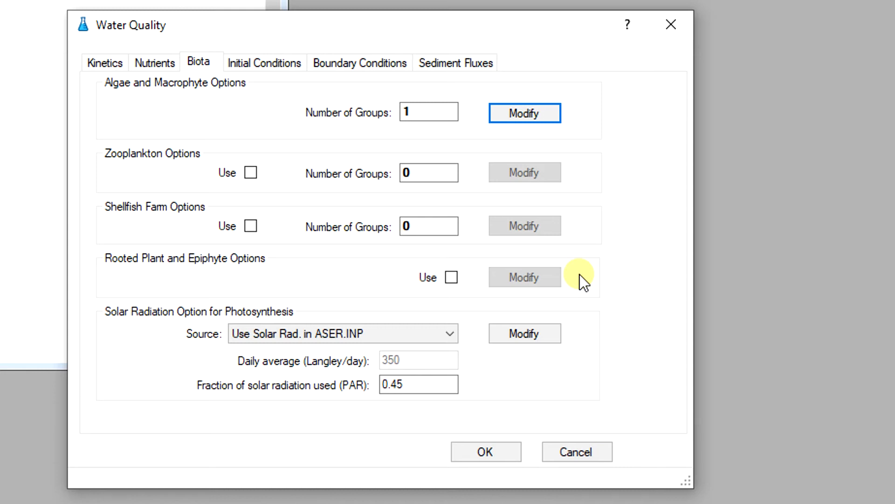
mouse_move(472, 363)
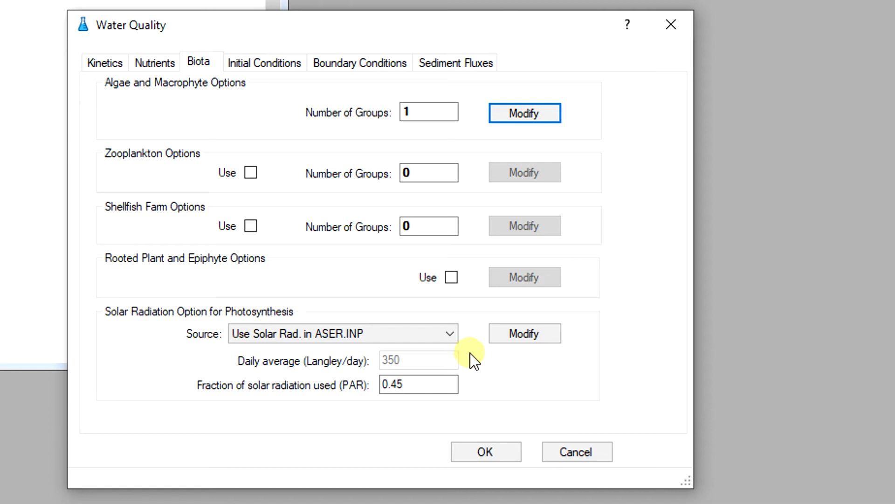
mouse_move(473, 354)
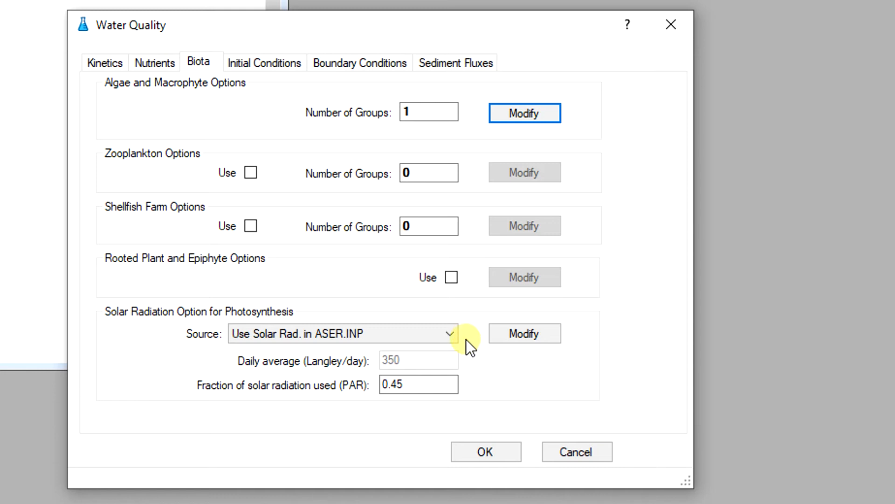
left_click(448, 333)
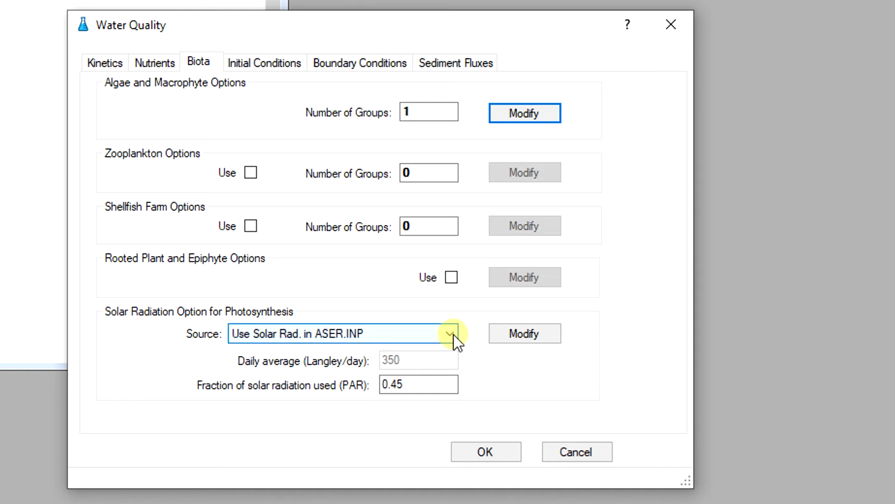
left_click(449, 334)
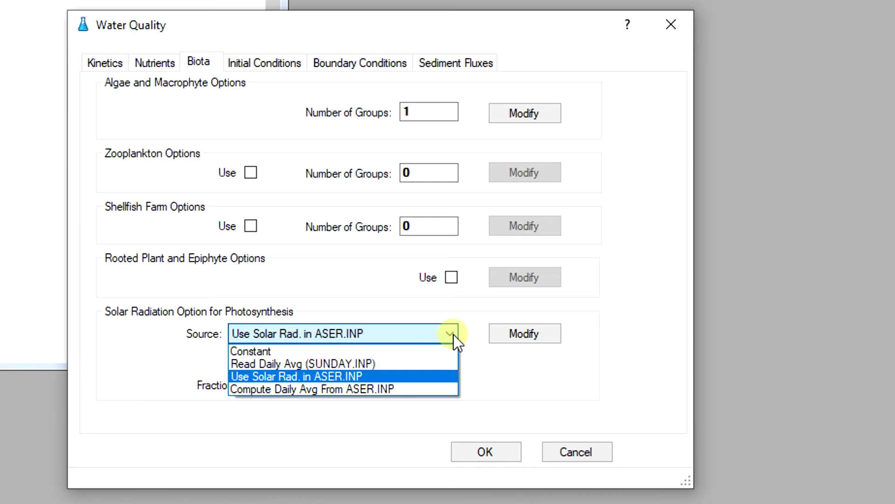
left_click(525, 333)
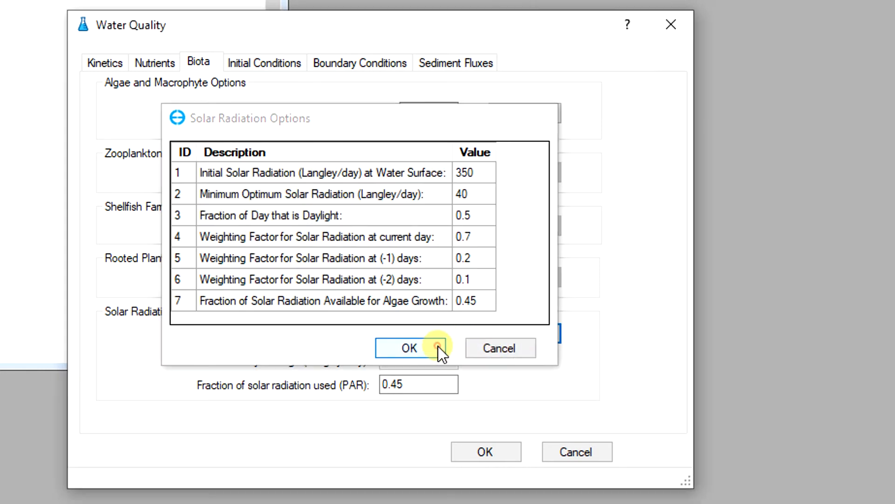
left_click(409, 347)
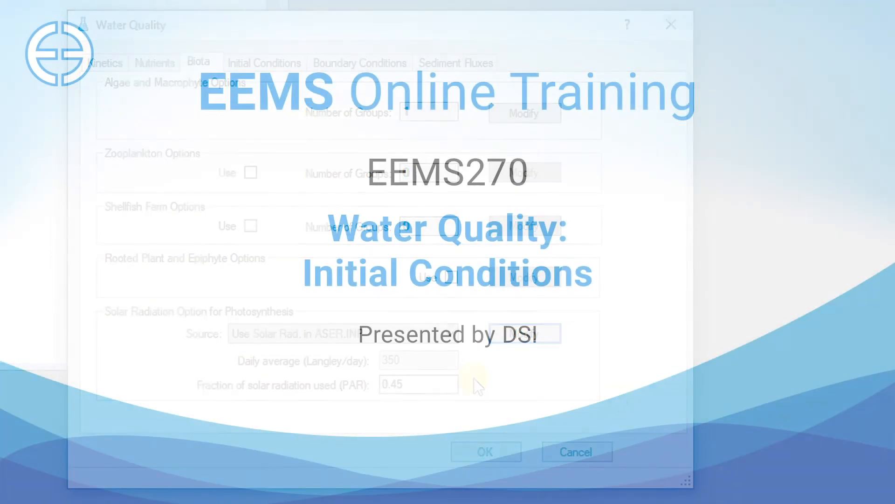
left_click(281, 79)
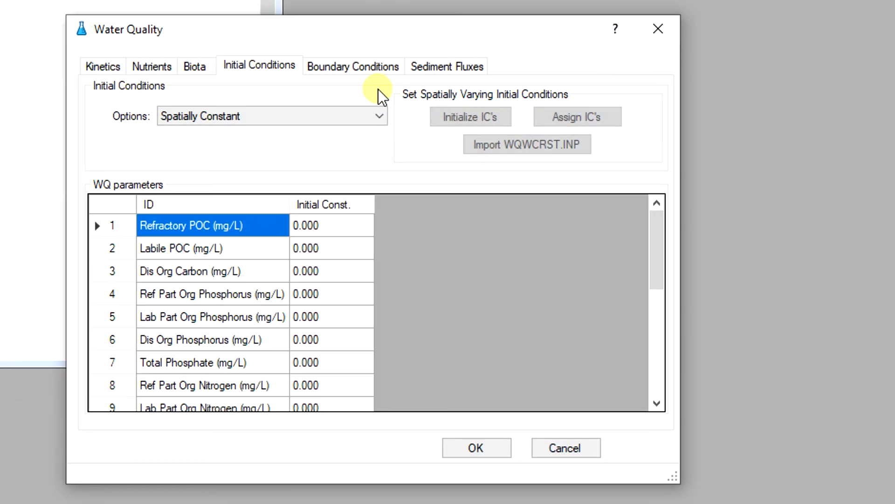
Step: Switch initial conditions from spatially constant to Spatially Varying IC's (WQWCRST.INP)
left_click(259, 66)
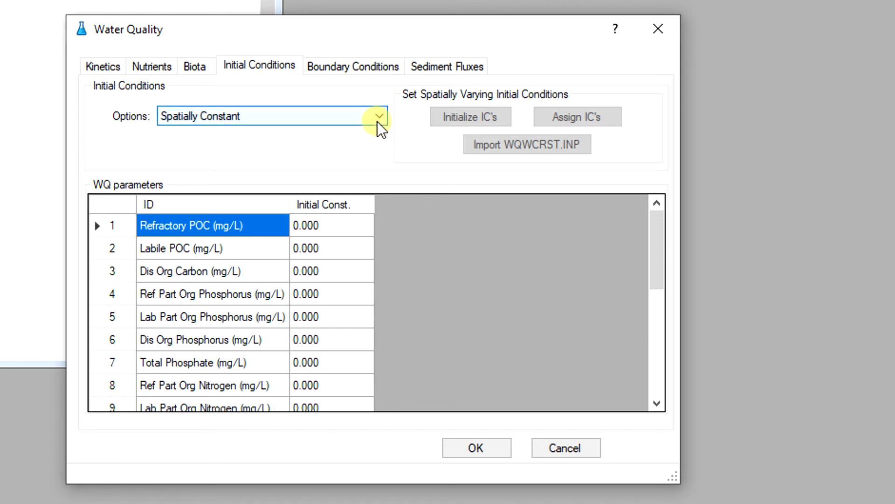
left_click(379, 117)
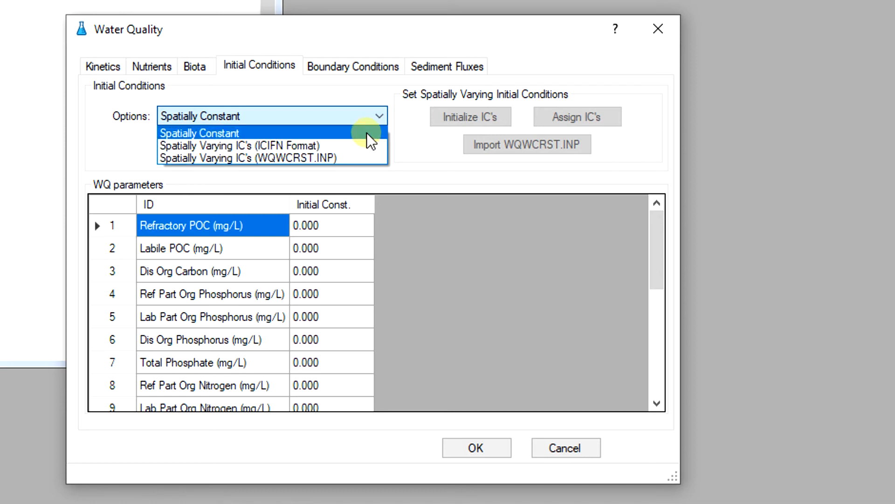
left_click(201, 133)
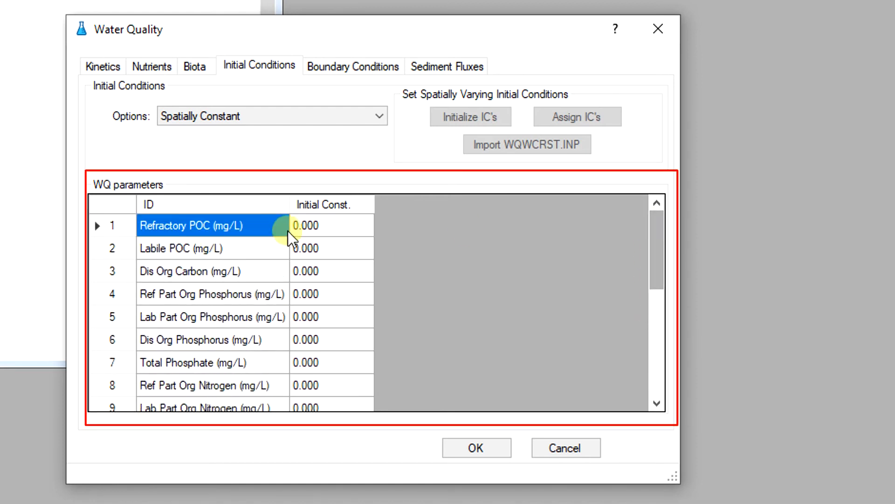
left_click(325, 248)
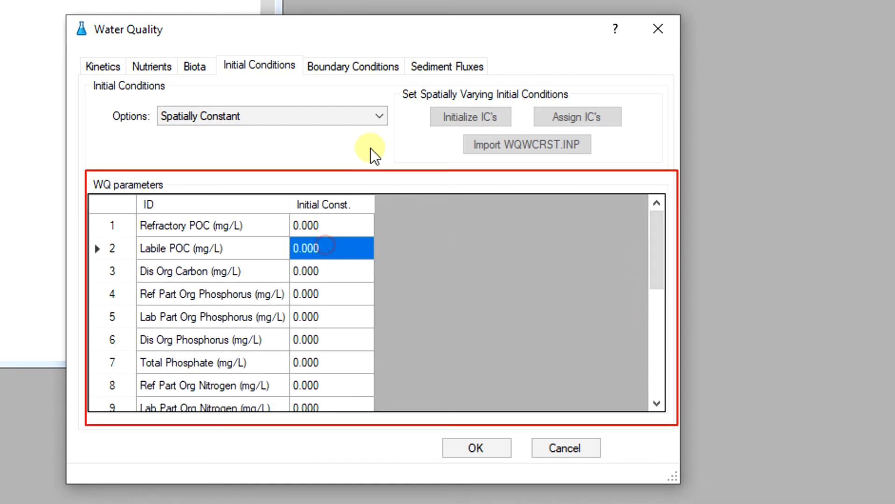
left_click(378, 116)
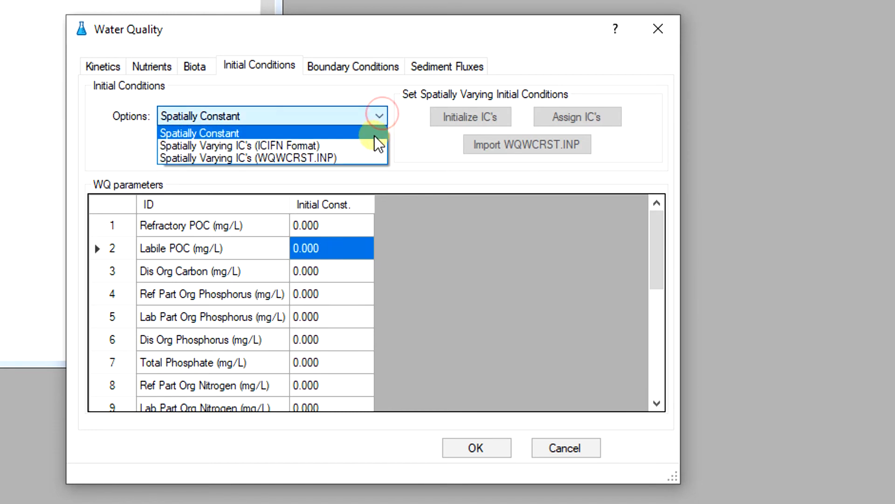
left_click(239, 145)
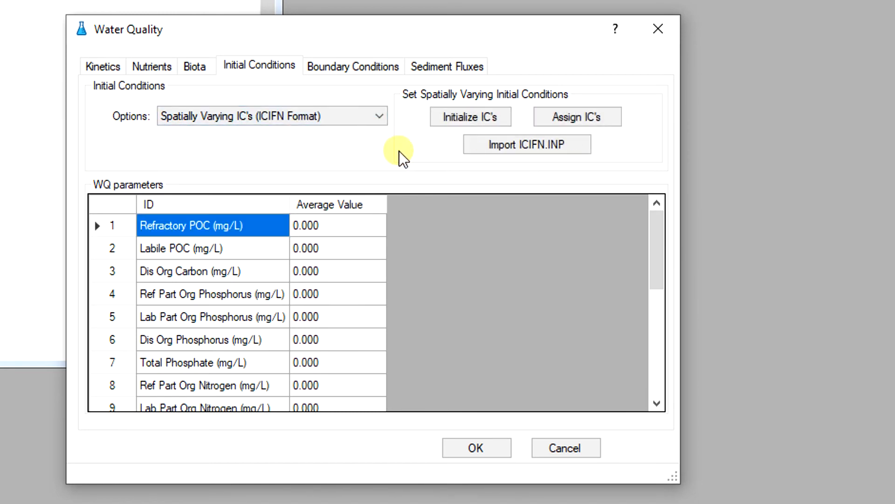
mouse_move(429, 161)
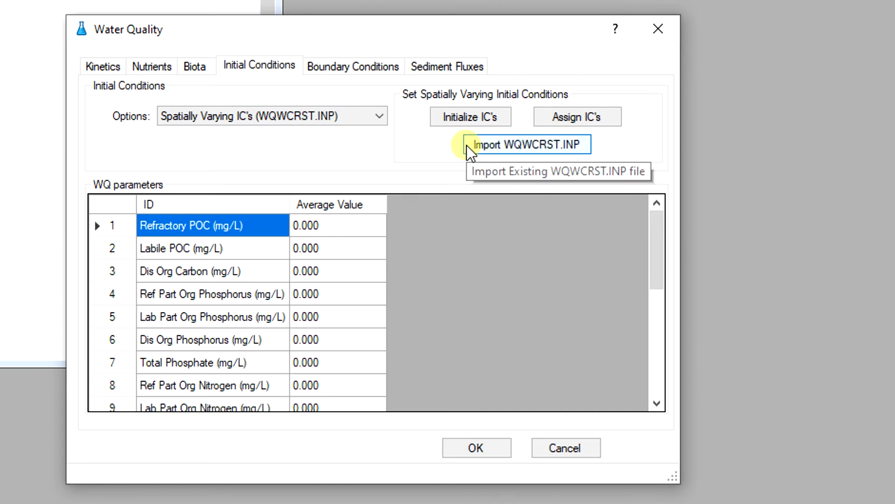
mouse_move(451, 151)
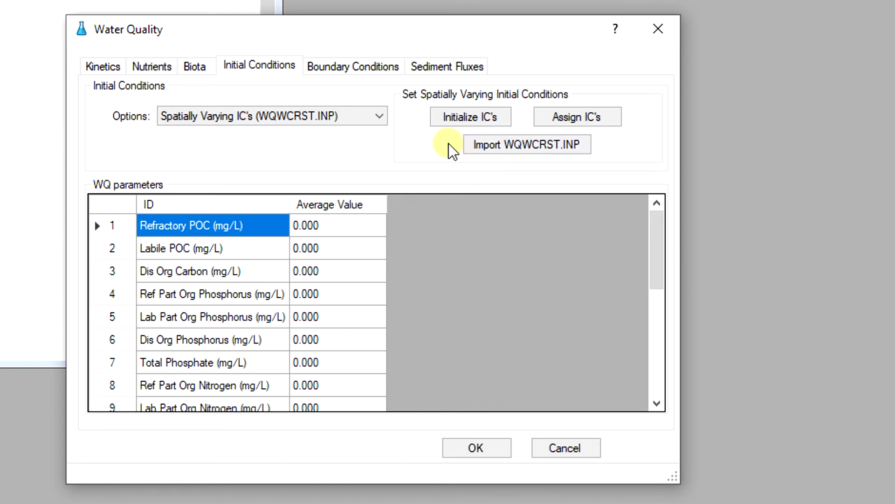
left_click(353, 66)
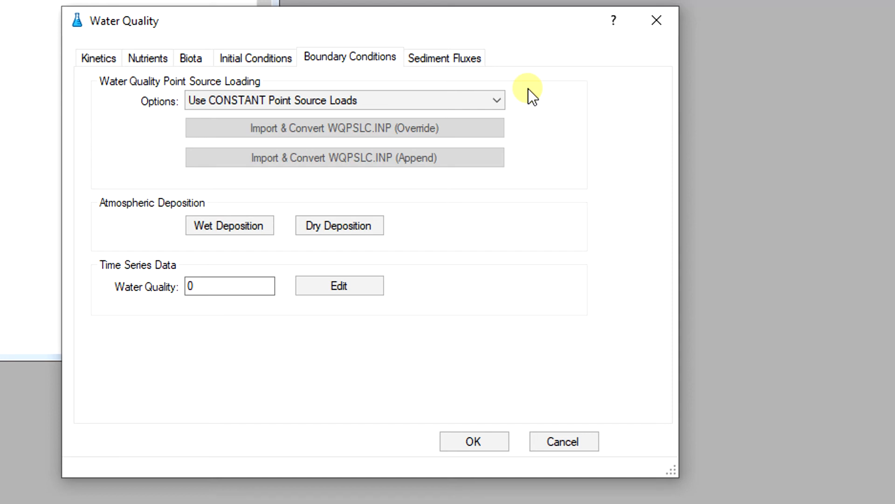
Step: Switch point source loading to Use Time Variable Point Source MASS Loadings, confirming Yes
left_click(349, 57)
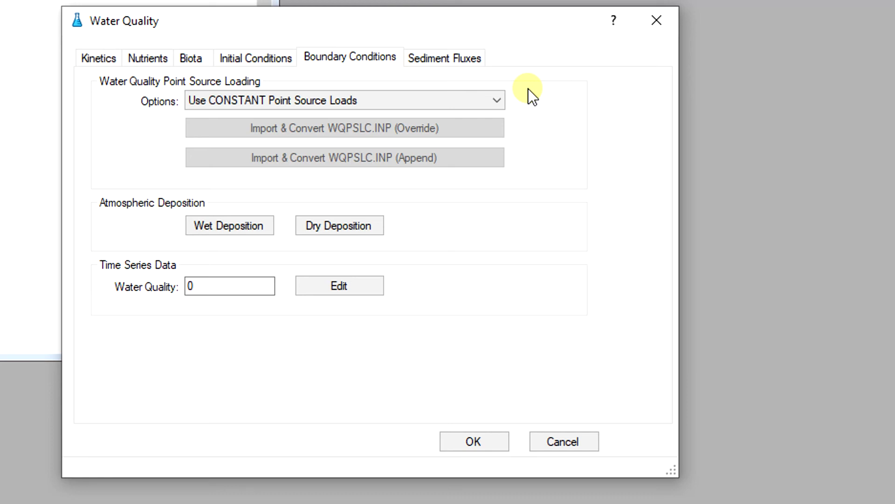
left_click(494, 100)
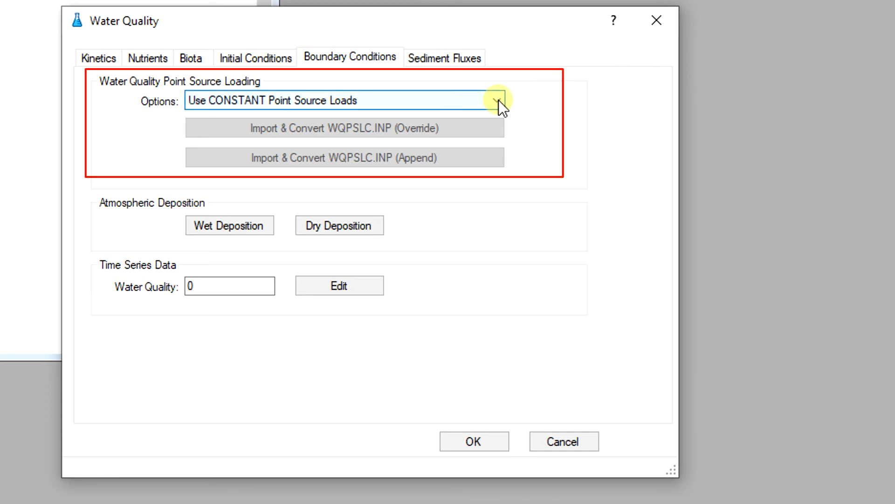
left_click(495, 101)
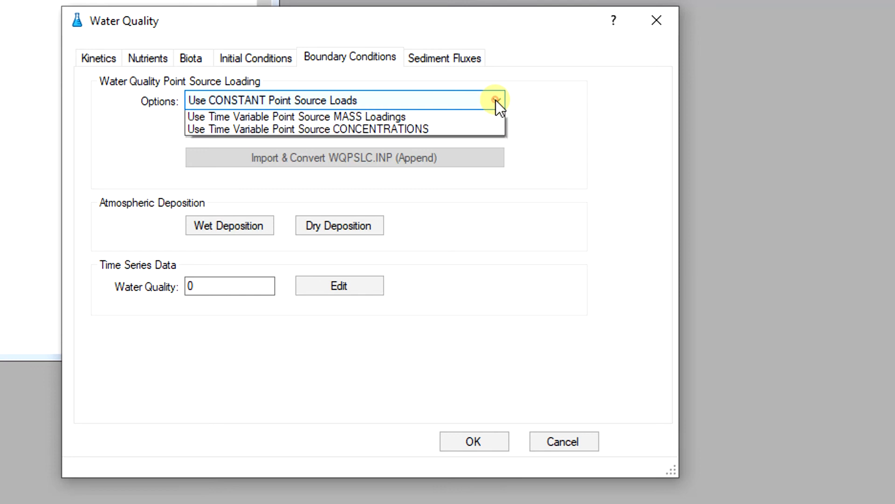
left_click(494, 99)
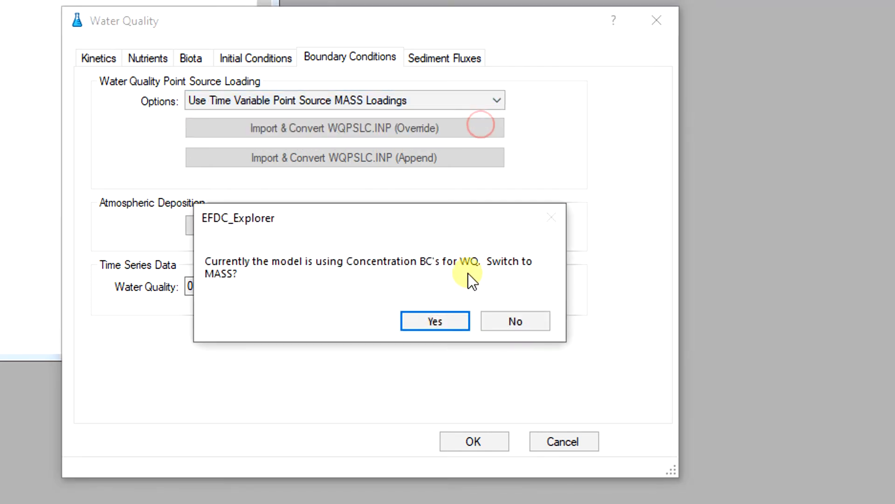
left_click(435, 321)
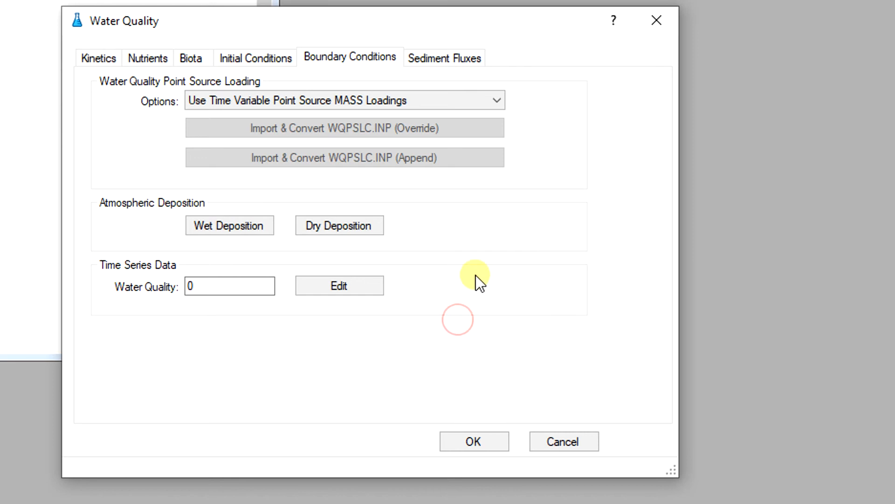
mouse_move(483, 265)
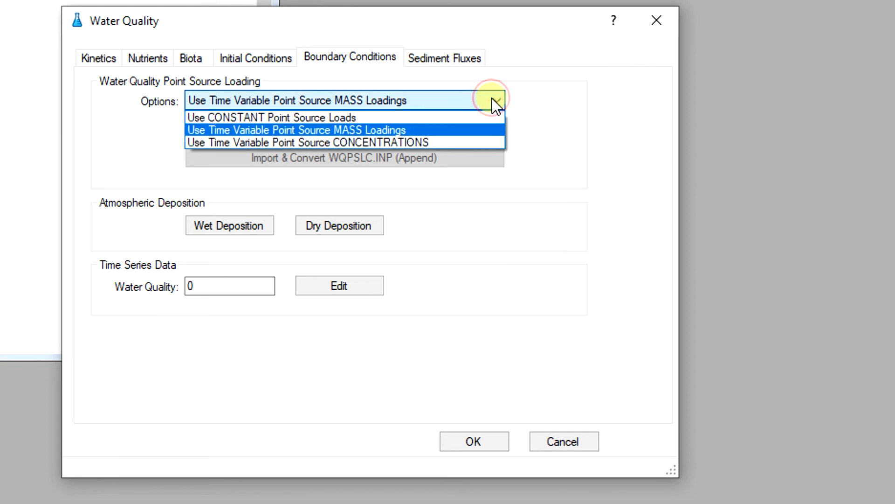
mouse_move(478, 147)
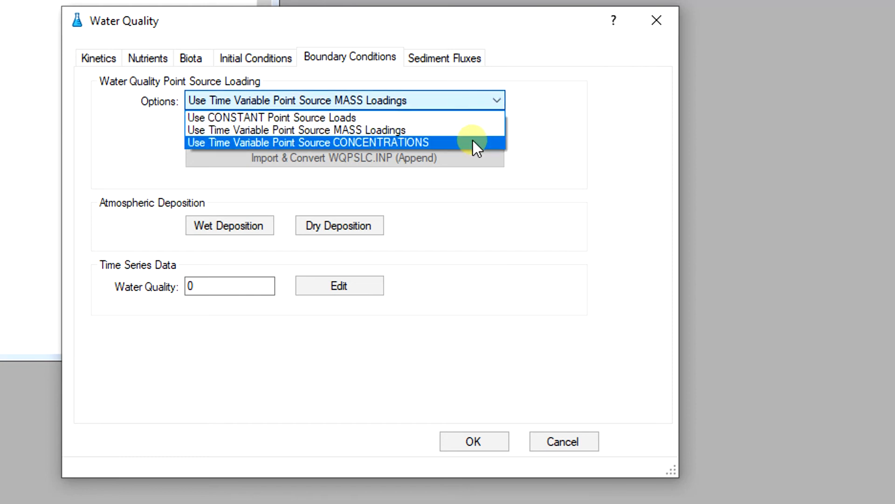
Step: Switch point source loading to time-variable CONCENTRATIONS, confirm, and review the water quality time series
left_click(310, 142)
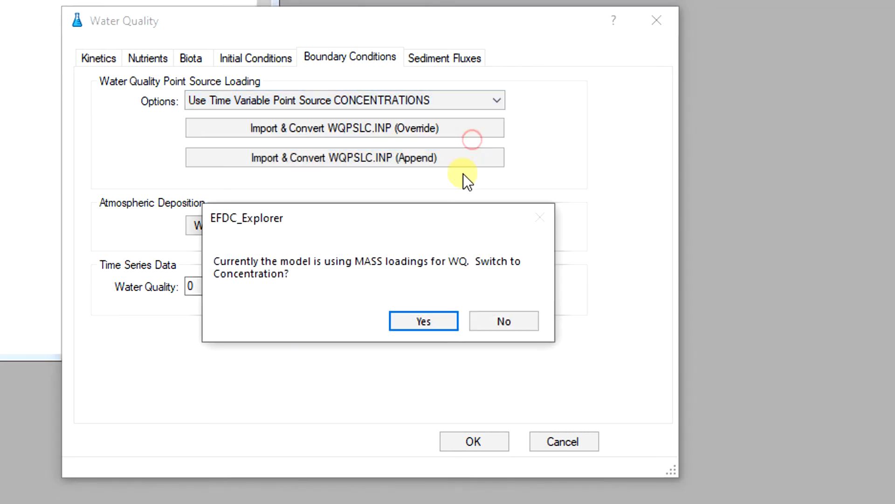
left_click(424, 321)
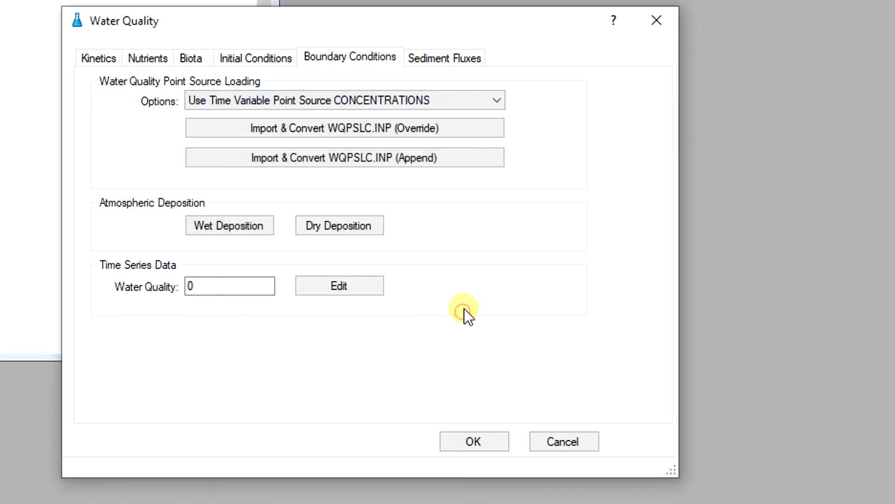
mouse_move(450, 288)
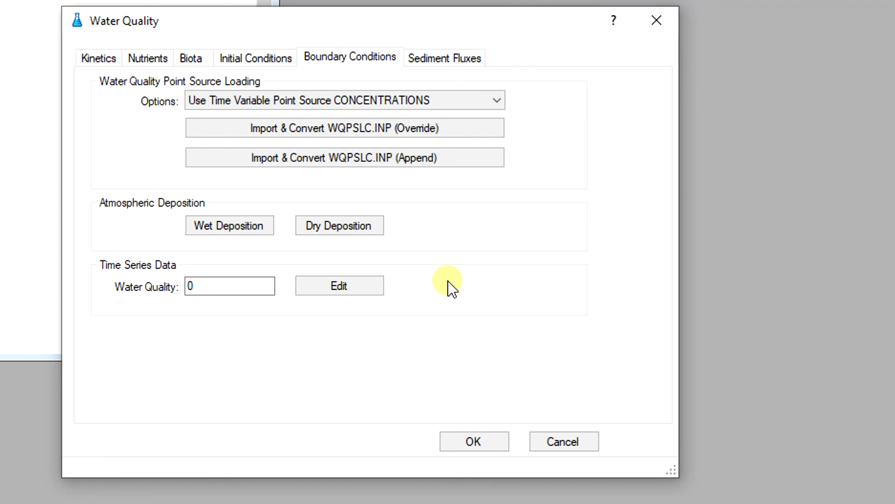
mouse_move(366, 324)
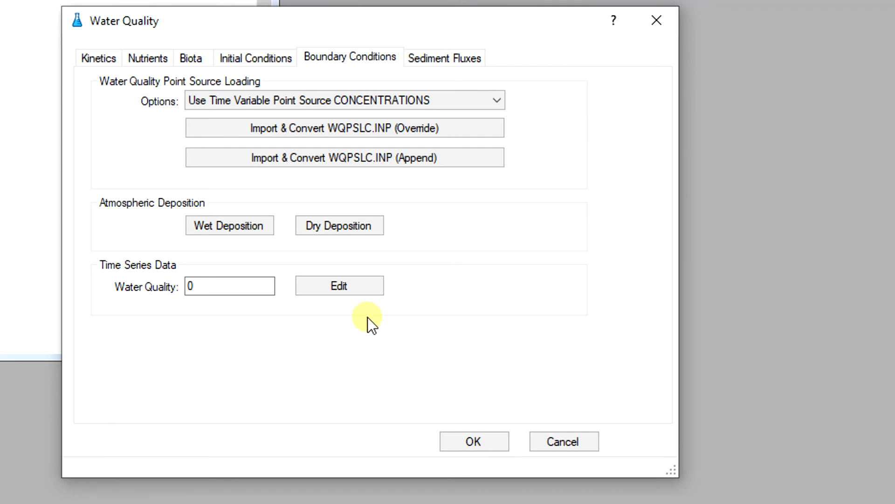
mouse_move(334, 326)
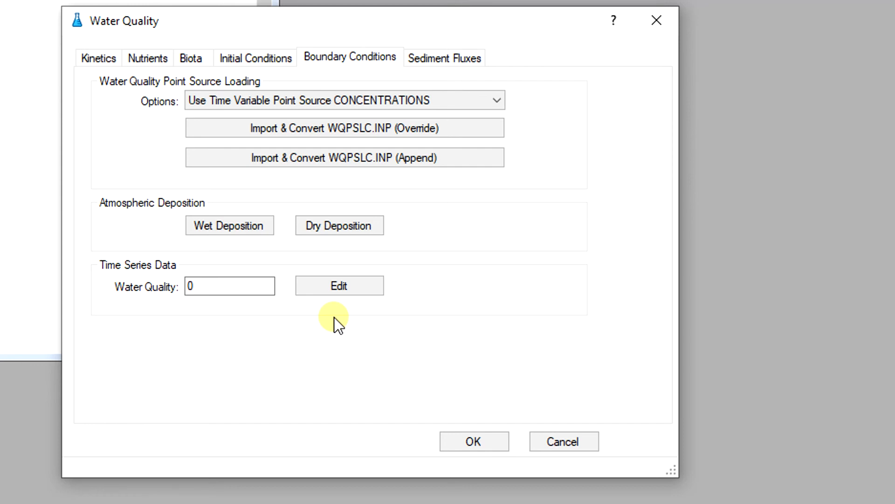
left_click(339, 285)
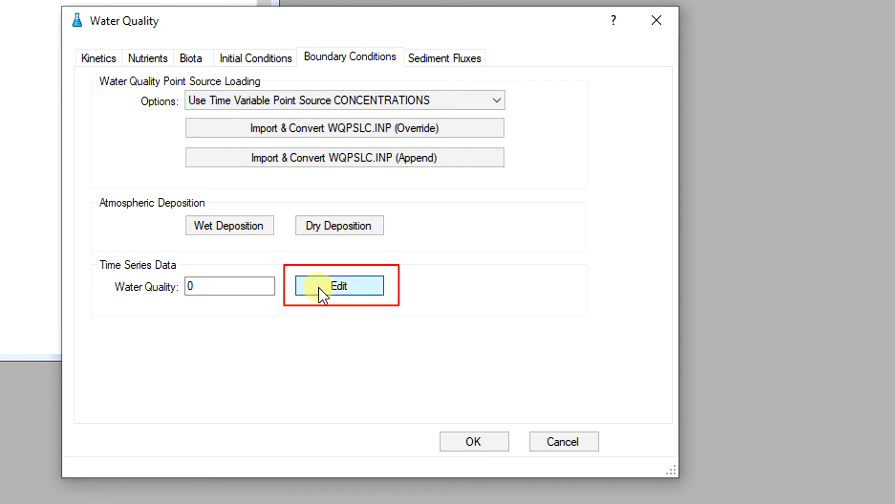
left_click(340, 286)
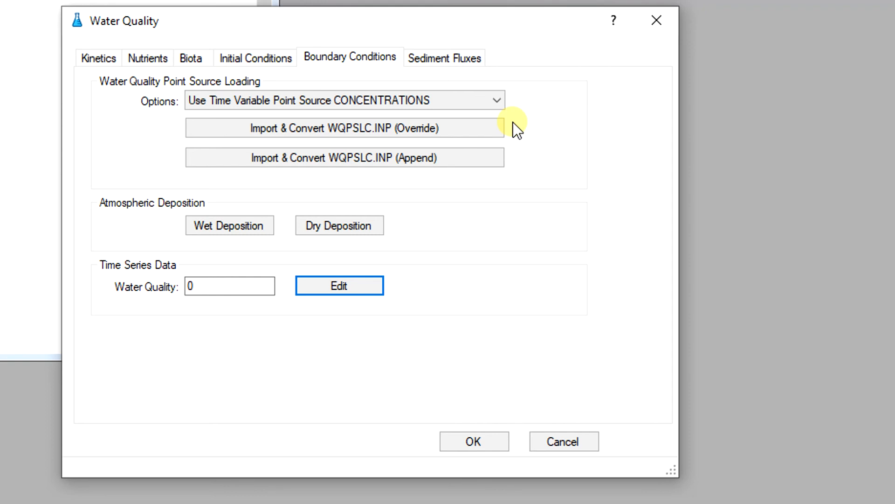
left_click(494, 100)
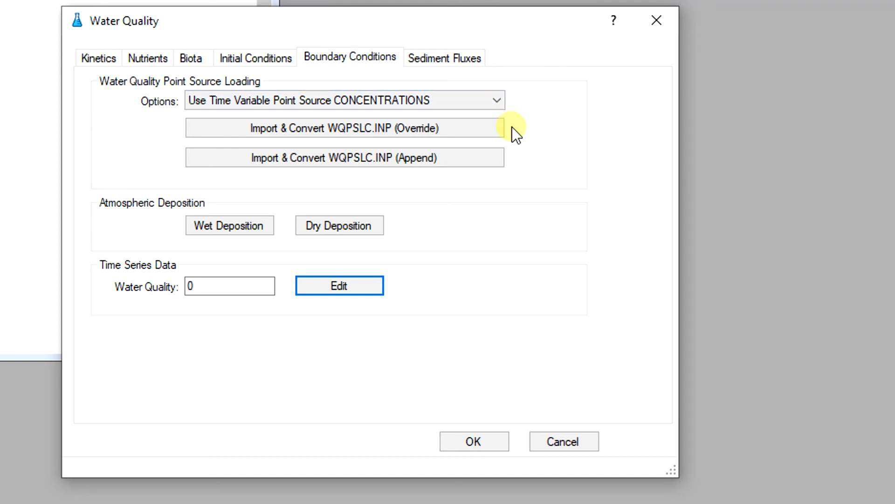
mouse_move(500, 161)
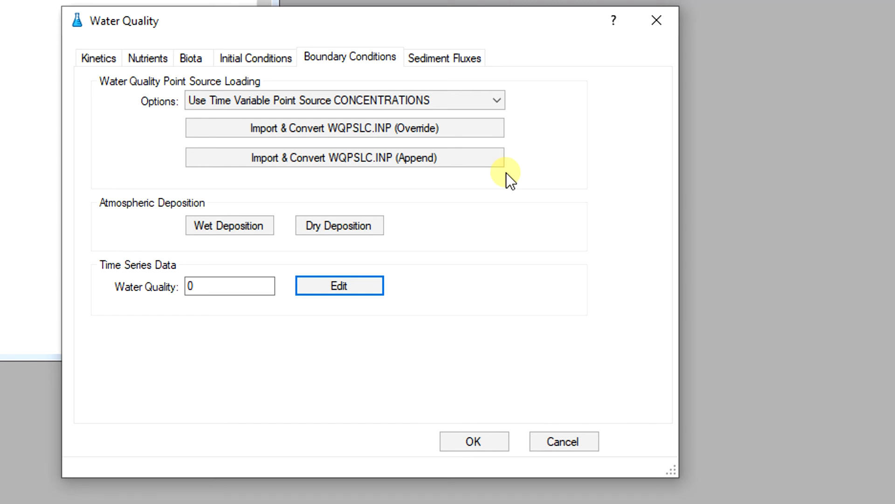
left_click(445, 57)
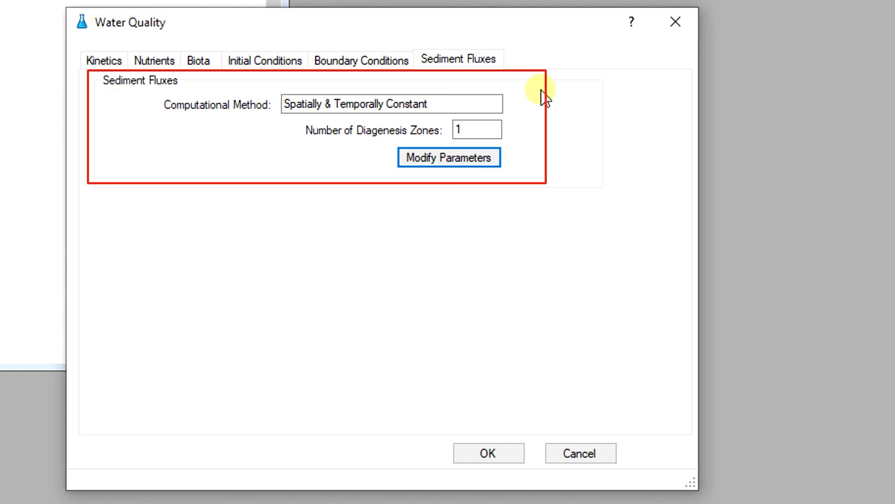
mouse_move(521, 181)
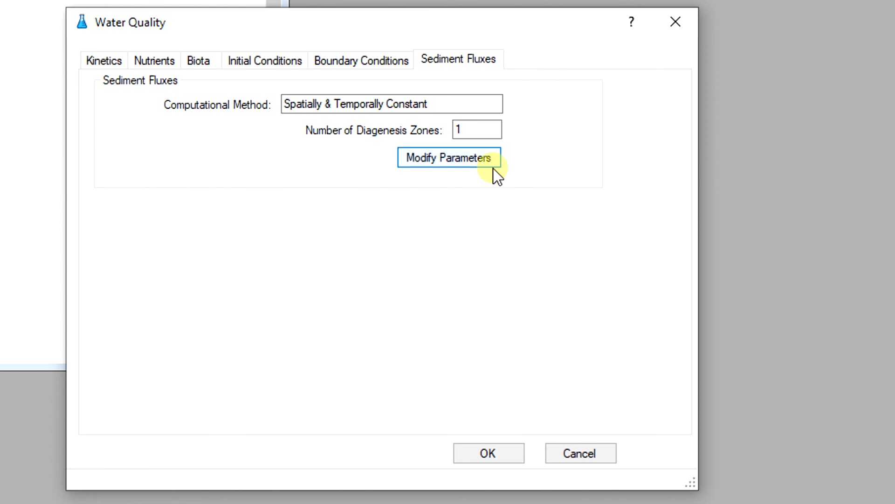
Step: In sediment diagenesis parameters, try the spatially/temporally varying fluxes option, then pick Full Diagenesis Model
left_click(448, 157)
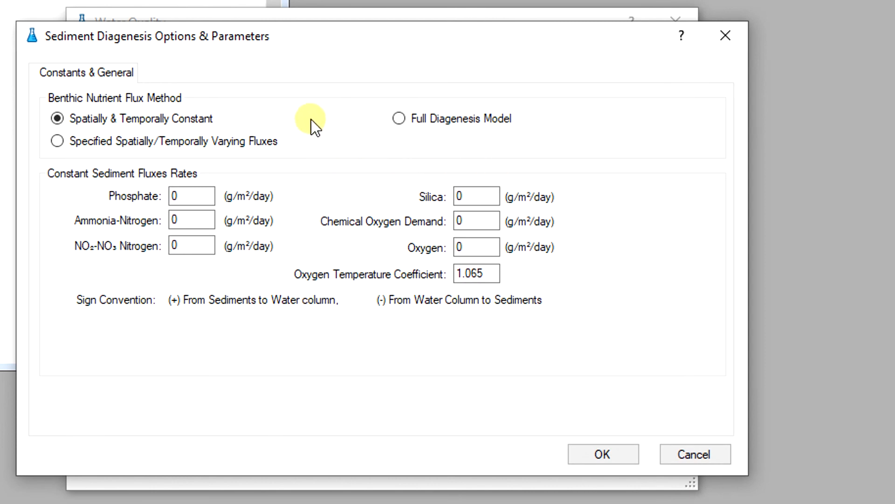
mouse_move(306, 112)
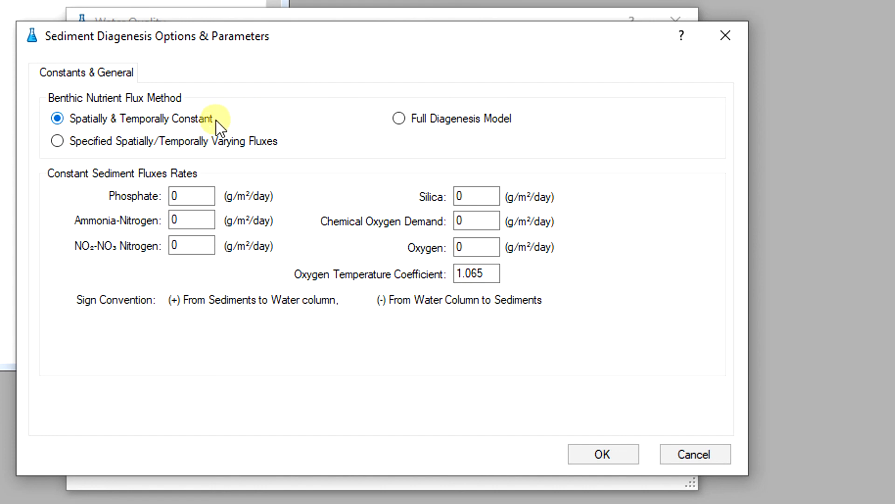
left_click(56, 120)
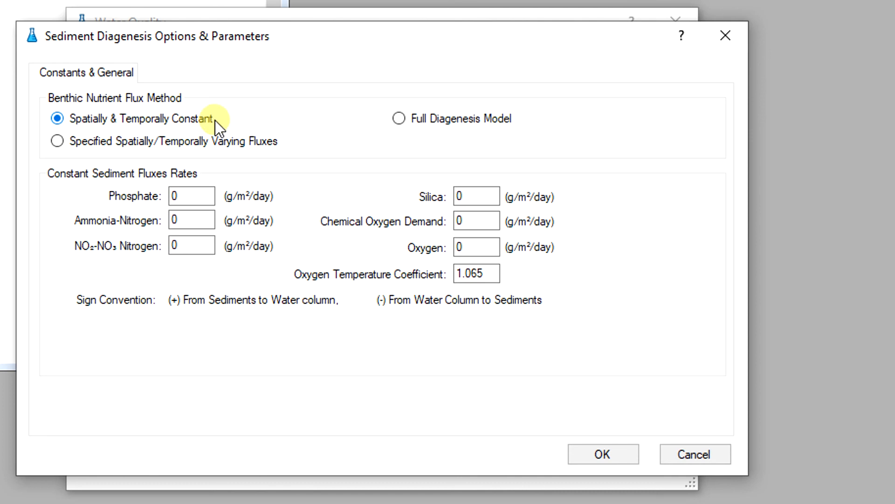
left_click(56, 142)
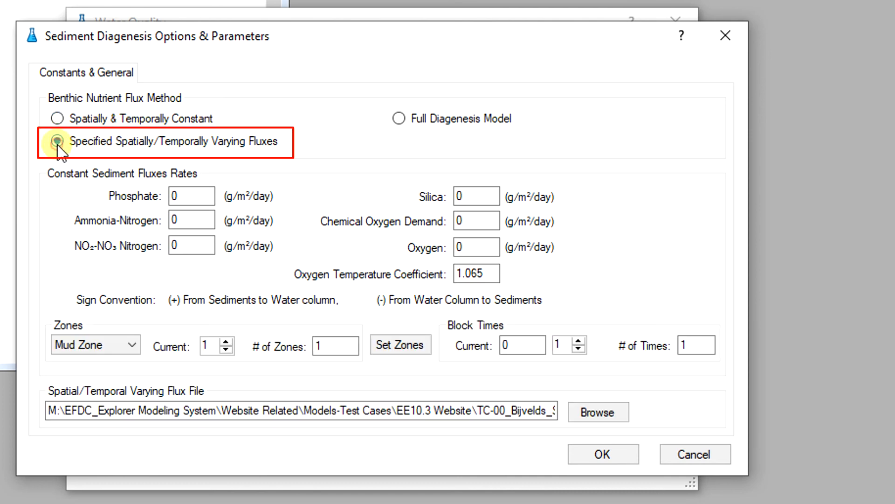
left_click(55, 141)
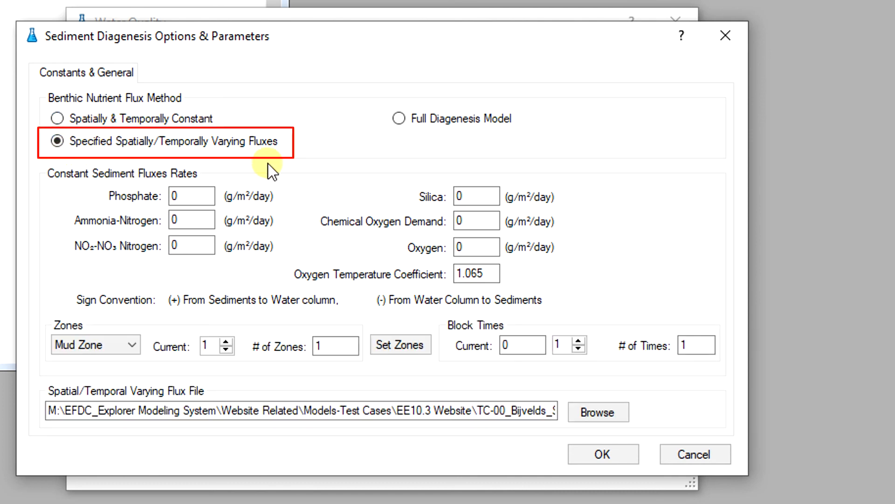
mouse_move(311, 177)
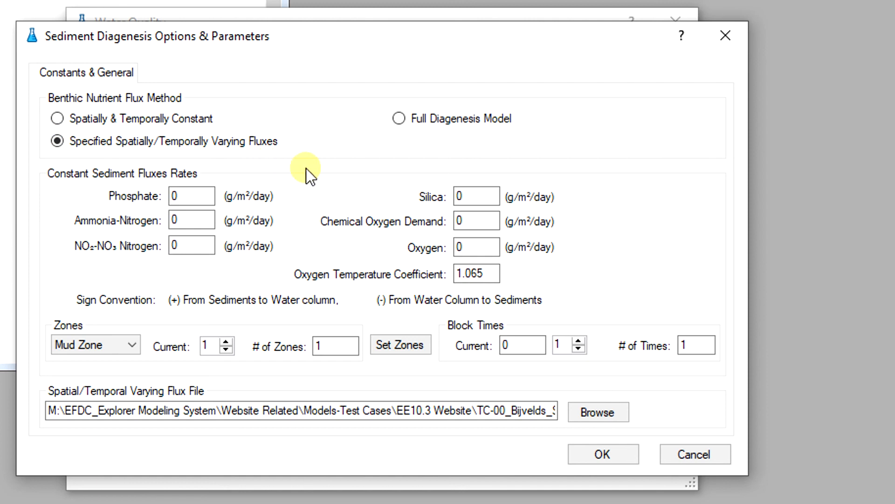
left_click(398, 118)
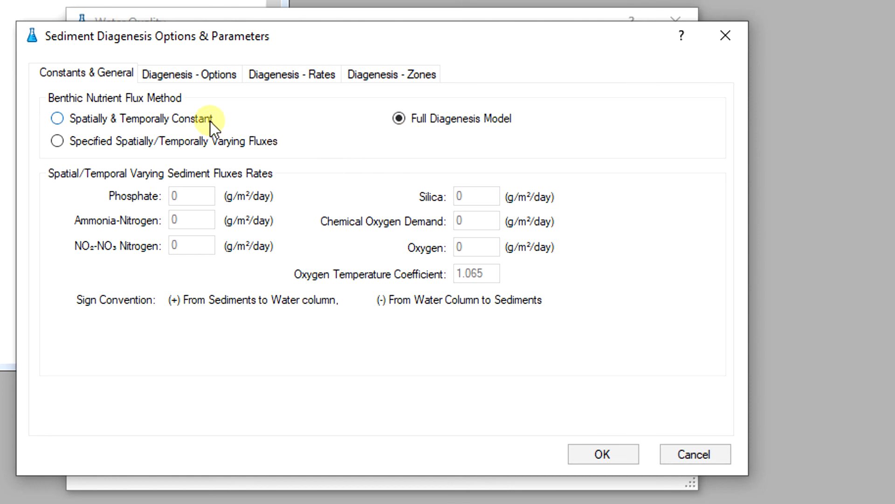
Step: Under constant fluxes enter Phosphate 0.5 g/m²/day, then reselect Full Diagenesis Model
left_click(57, 120)
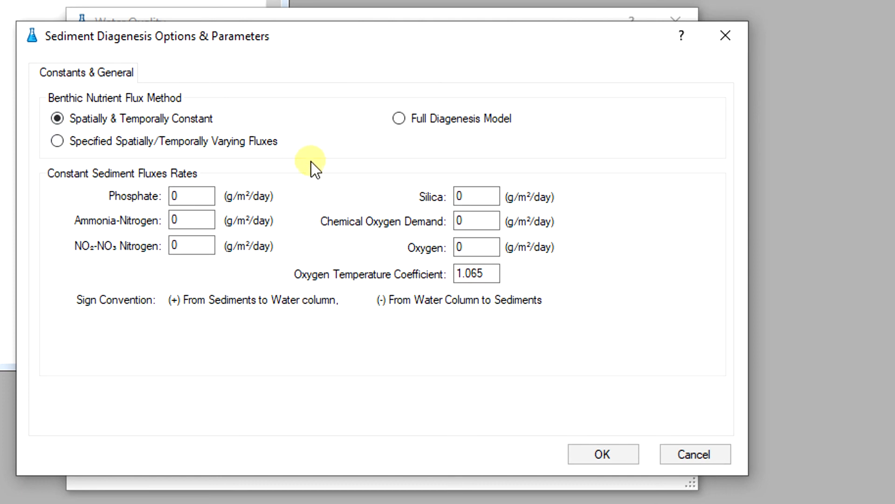
mouse_move(318, 201)
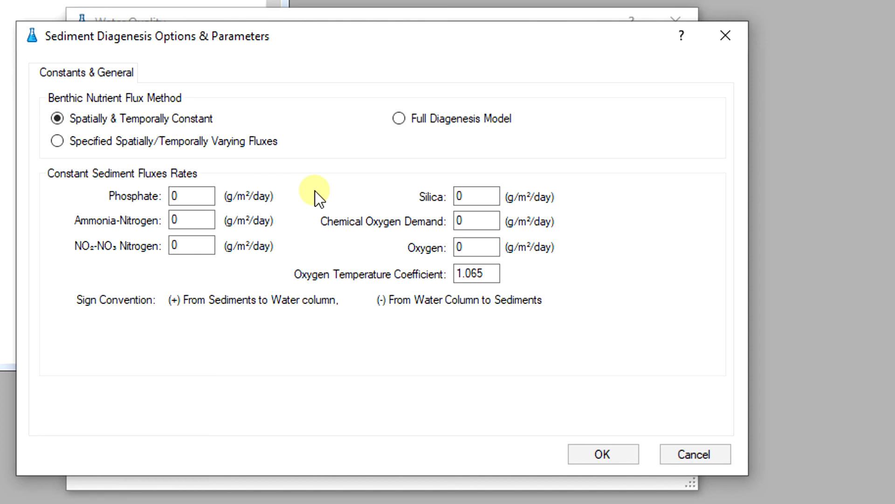
mouse_move(290, 216)
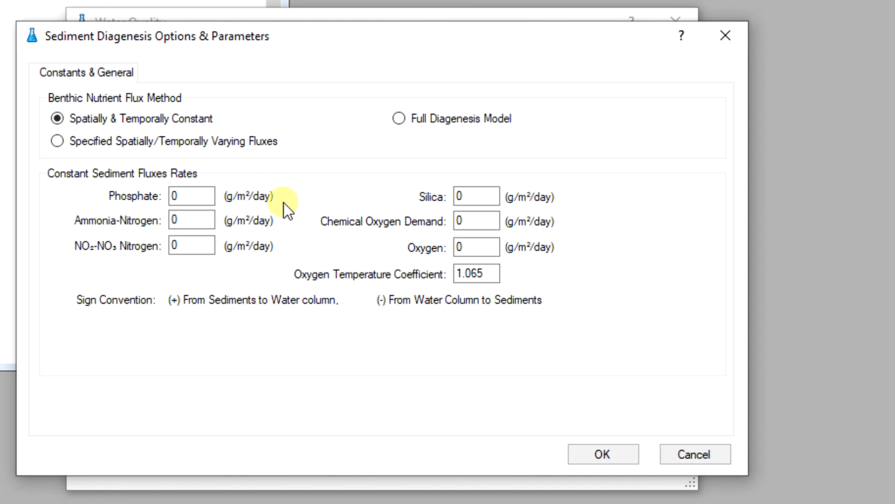
mouse_move(259, 151)
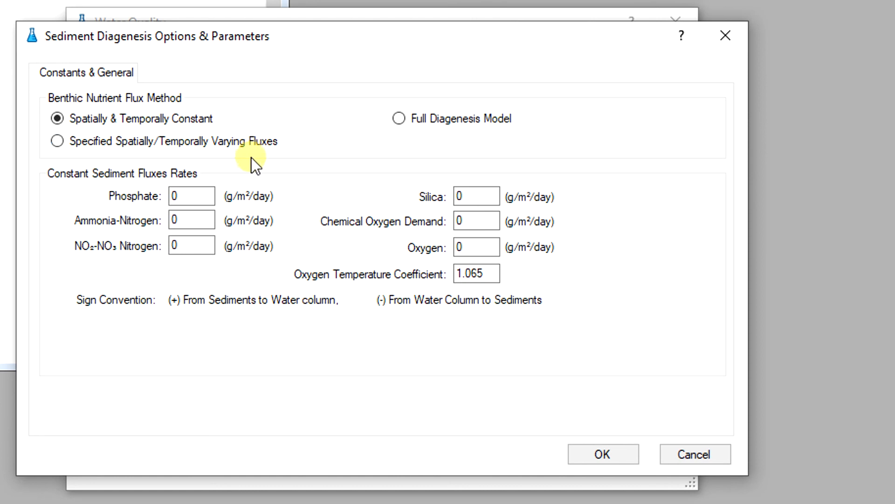
left_click(188, 196)
type(".5")
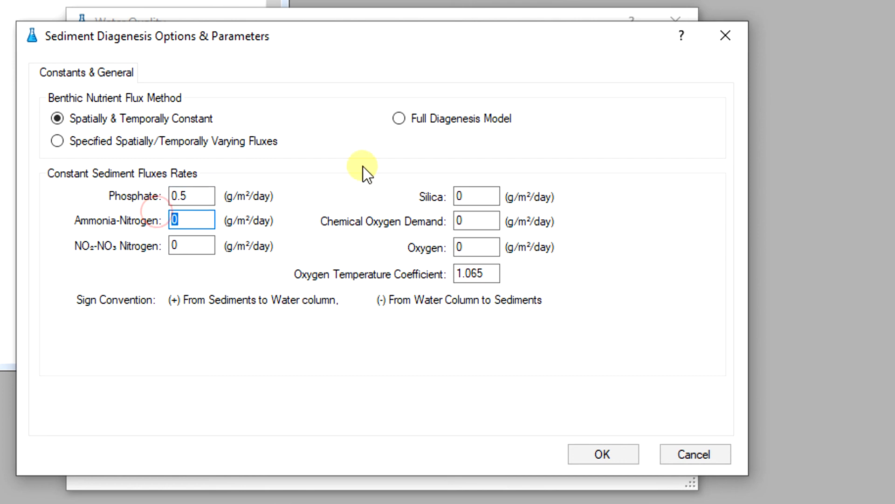
left_click(399, 118)
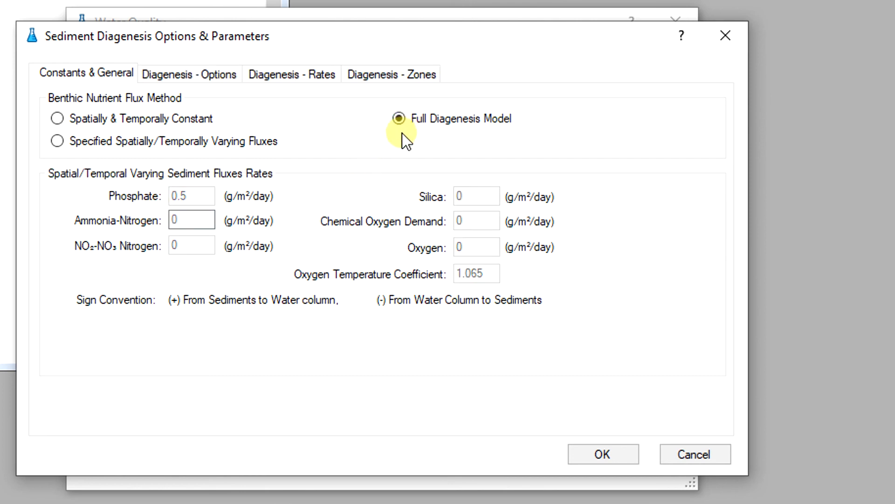
mouse_move(379, 147)
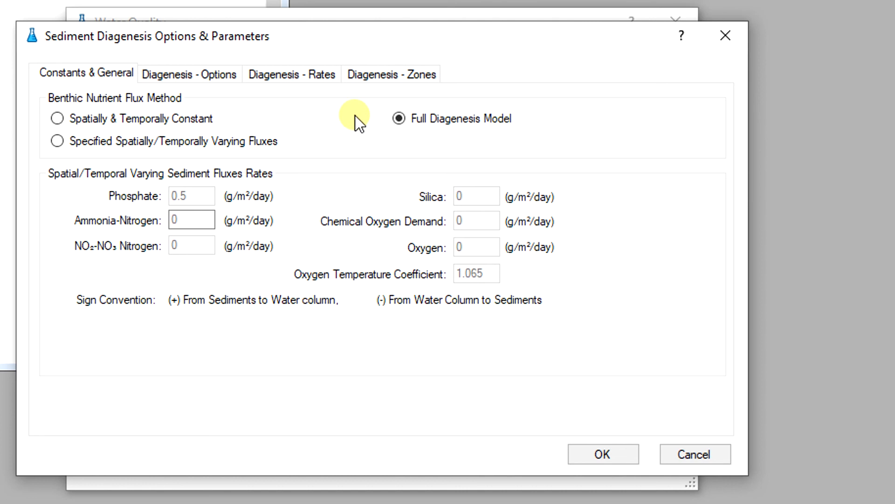
mouse_move(398, 147)
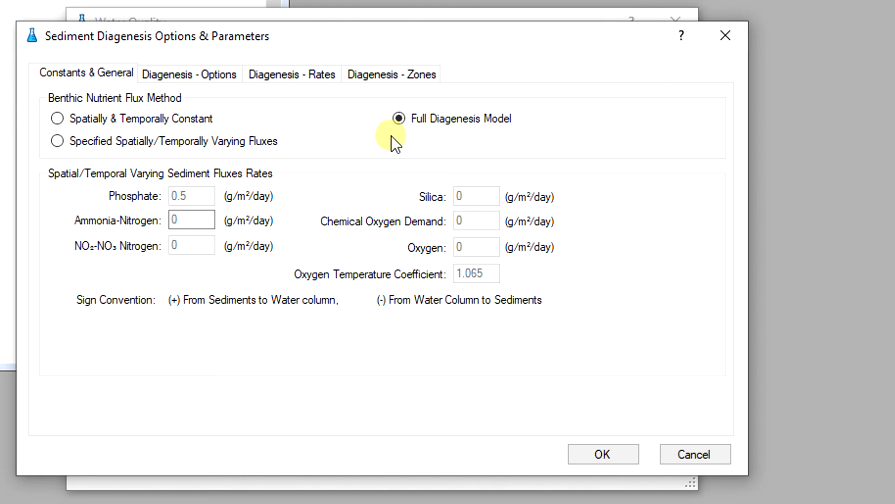